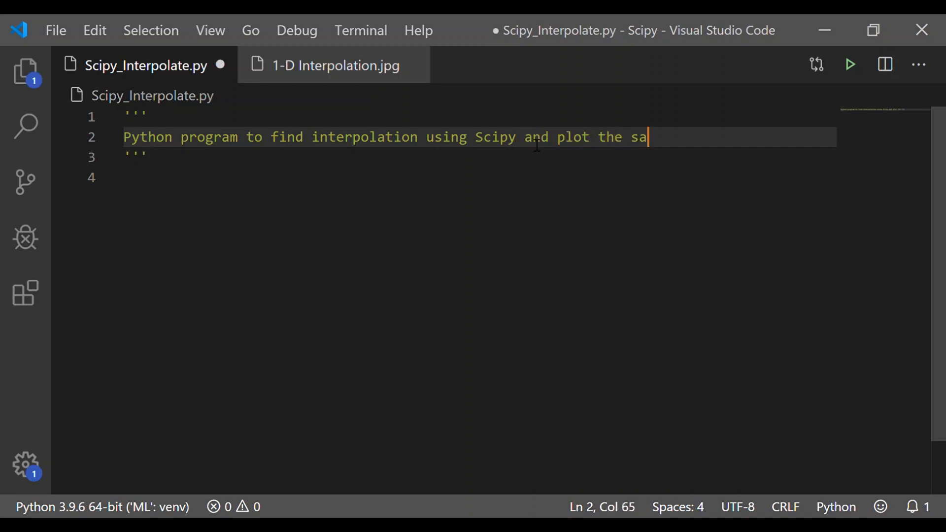
Finish the docstring's purpose line and add 'Interpolation - new values for any function using set of values'
text(me)
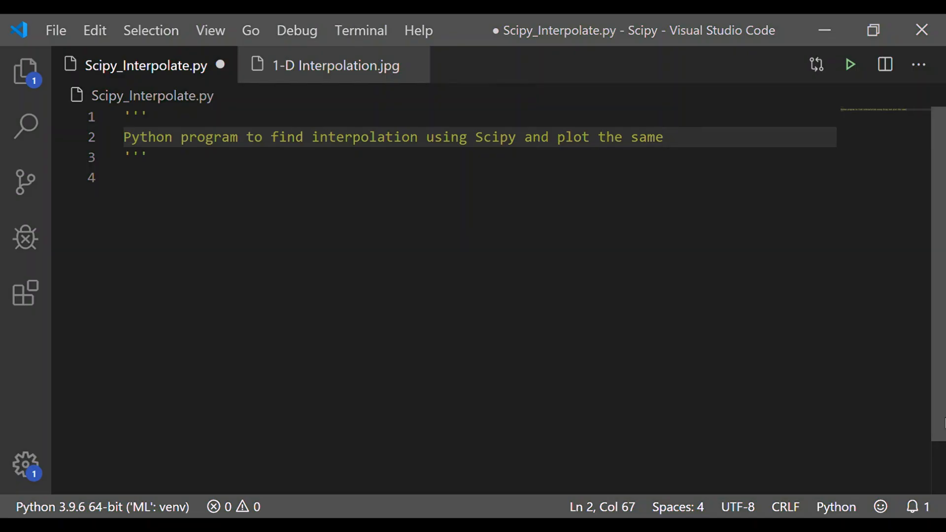
key(Enter)
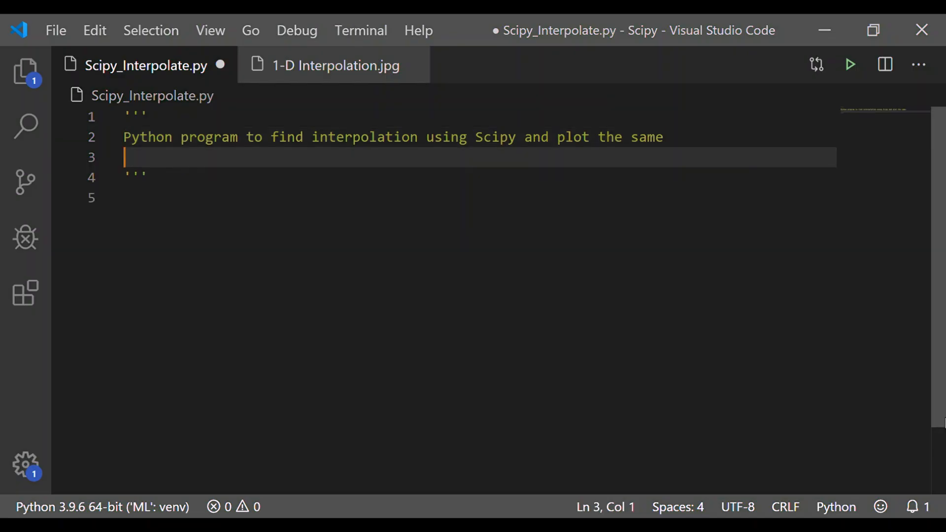
text(Inter)
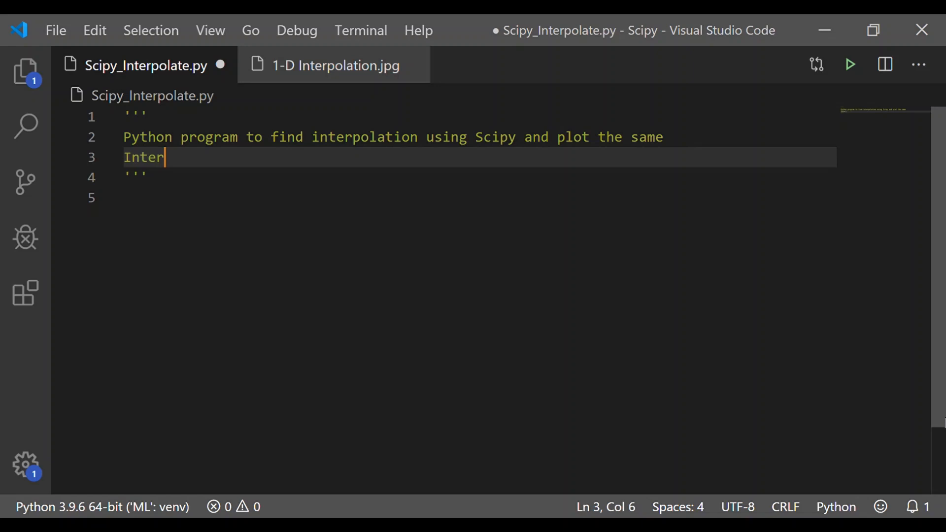
text(polation)
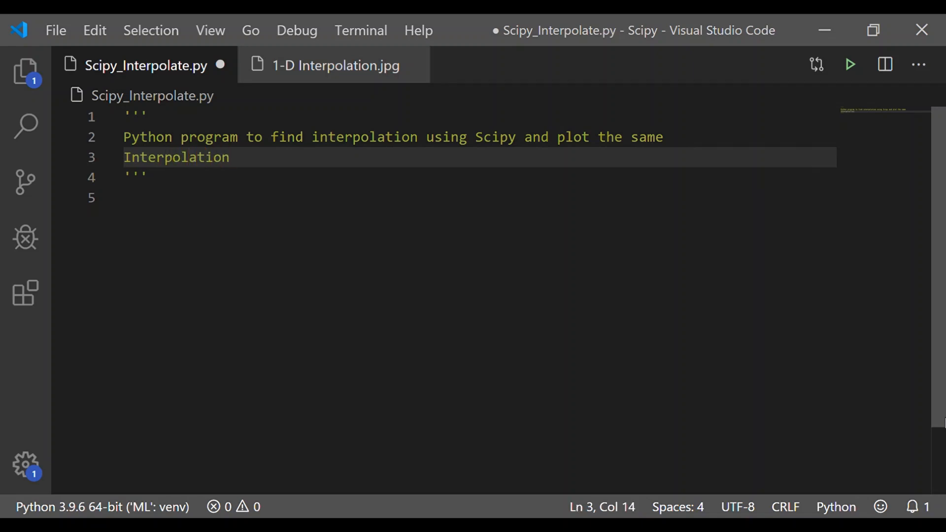
text(- to find)
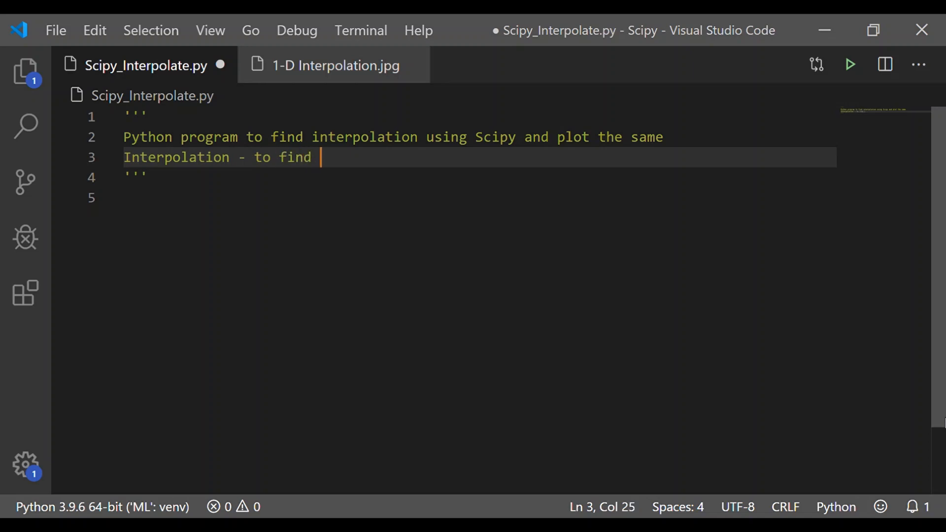
text(new values for a)
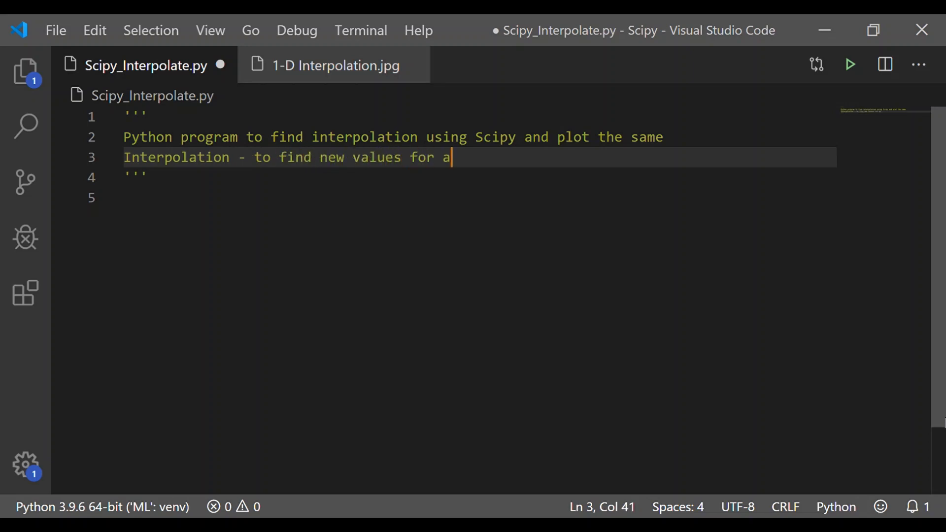
text(ny function using a set)
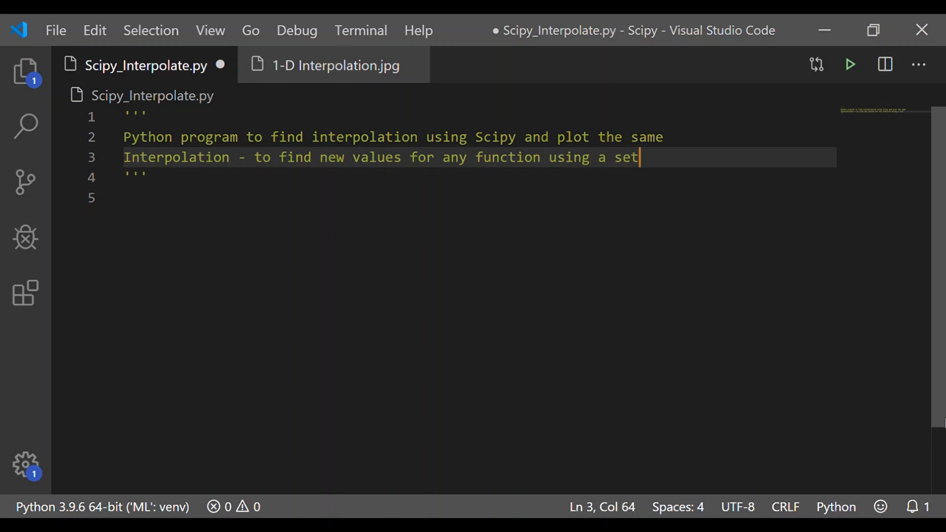
text(of values)
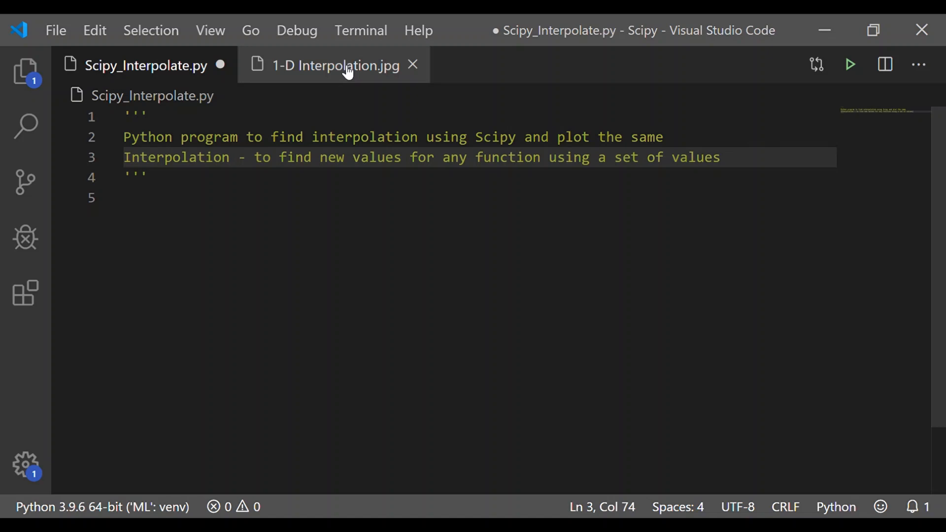
View the 1-D Interpolation.jpg table and formula, then return to the script tab
click(336, 65)
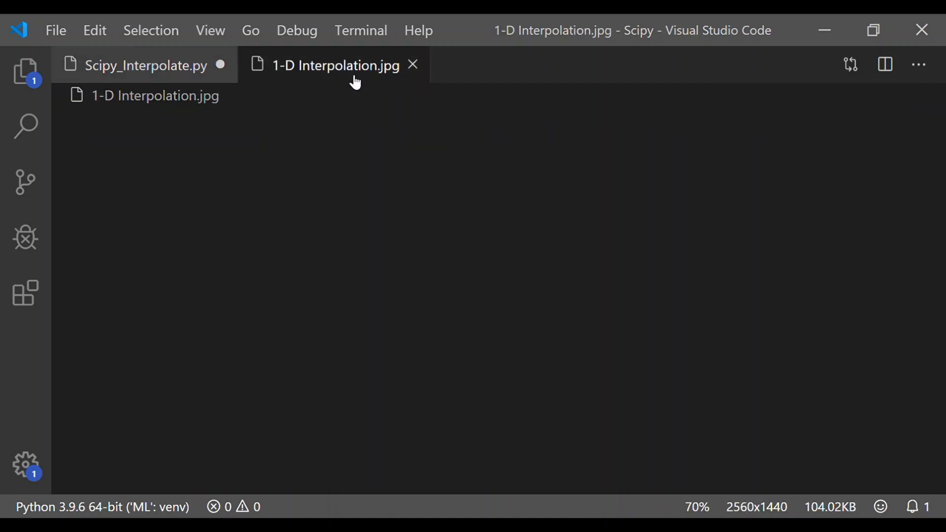
click(336, 65)
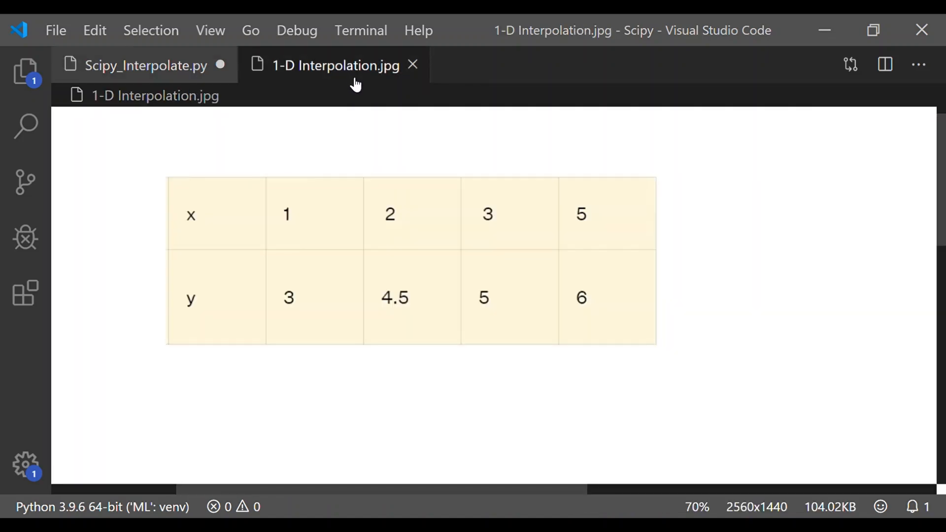
mouse_move(217, 207)
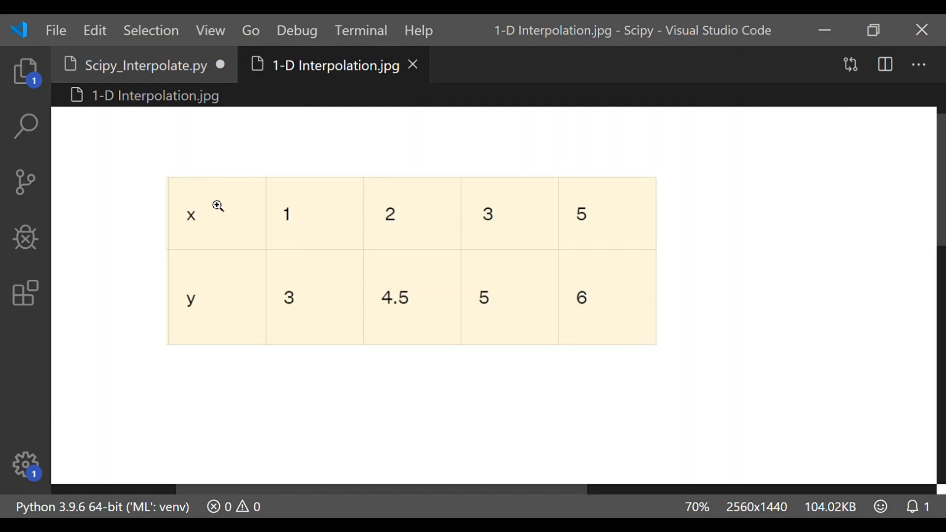
mouse_move(207, 316)
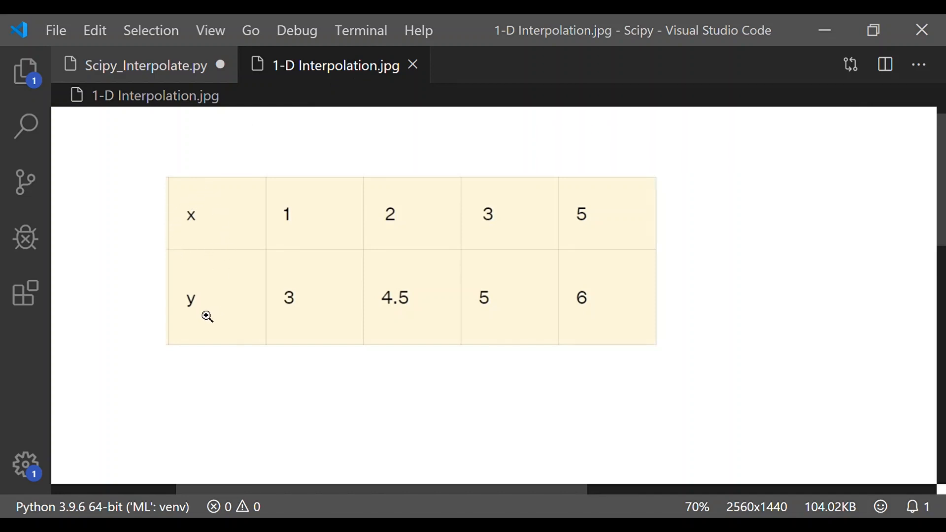
mouse_move(216, 238)
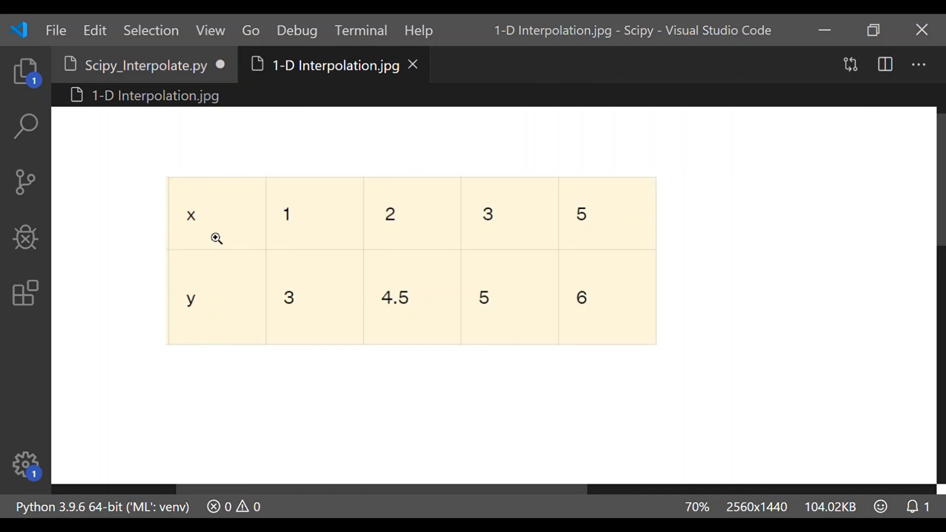
mouse_move(282, 222)
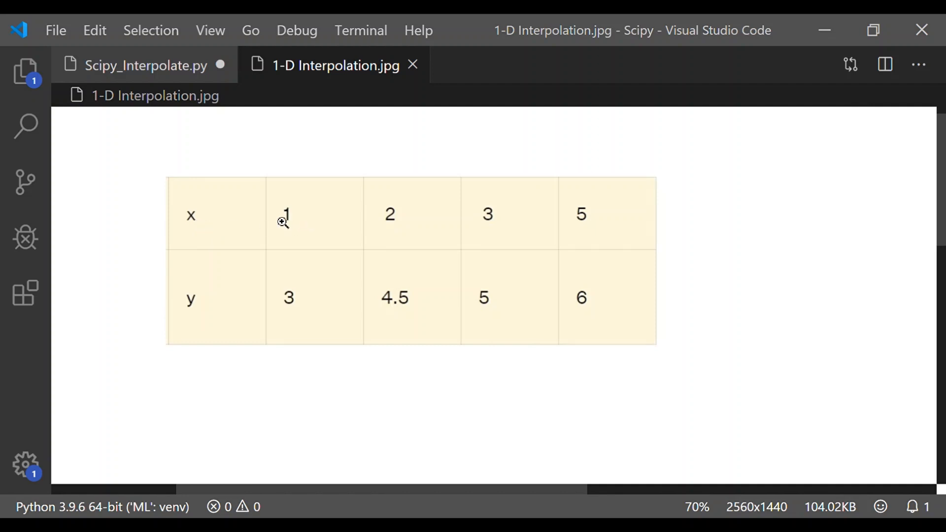
mouse_move(309, 310)
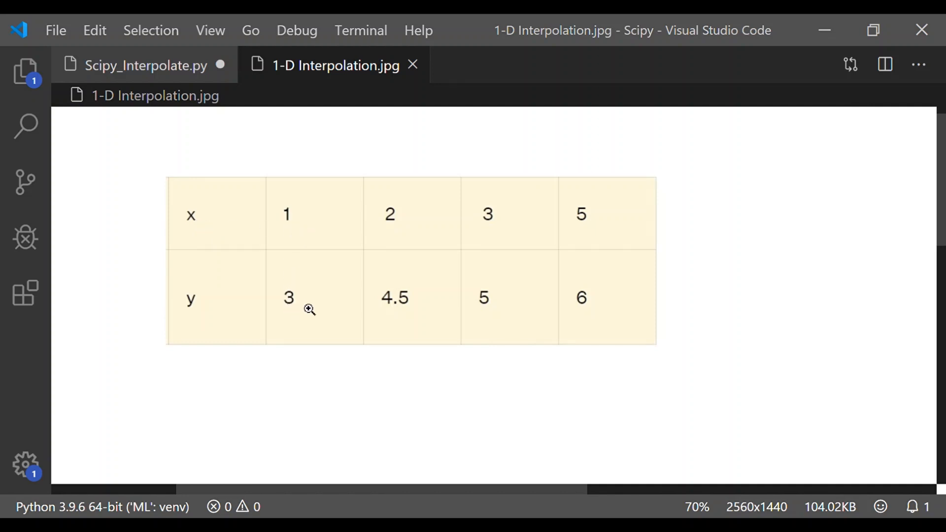
mouse_move(401, 290)
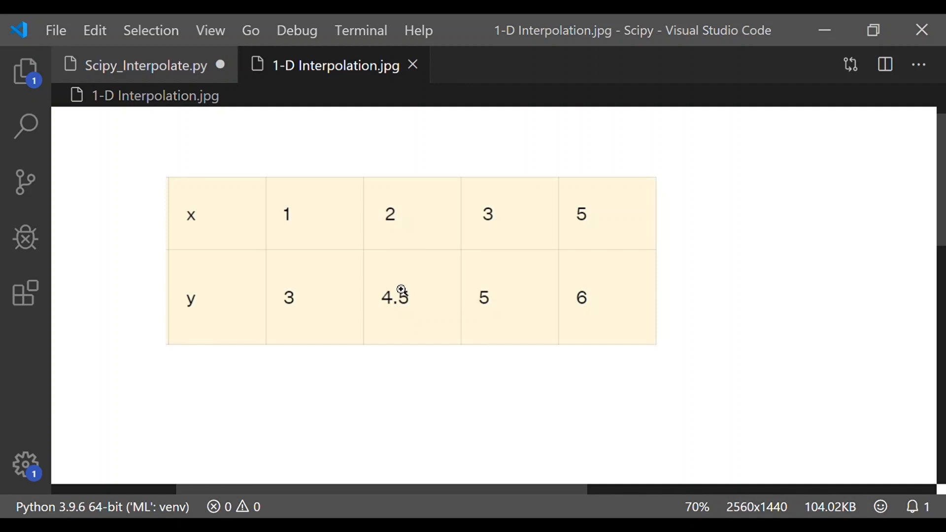
mouse_move(514, 234)
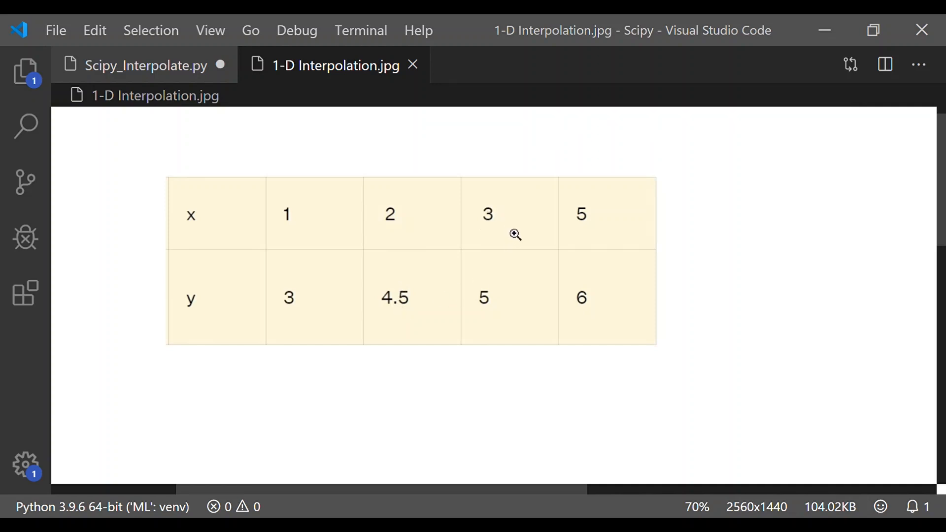
mouse_move(586, 256)
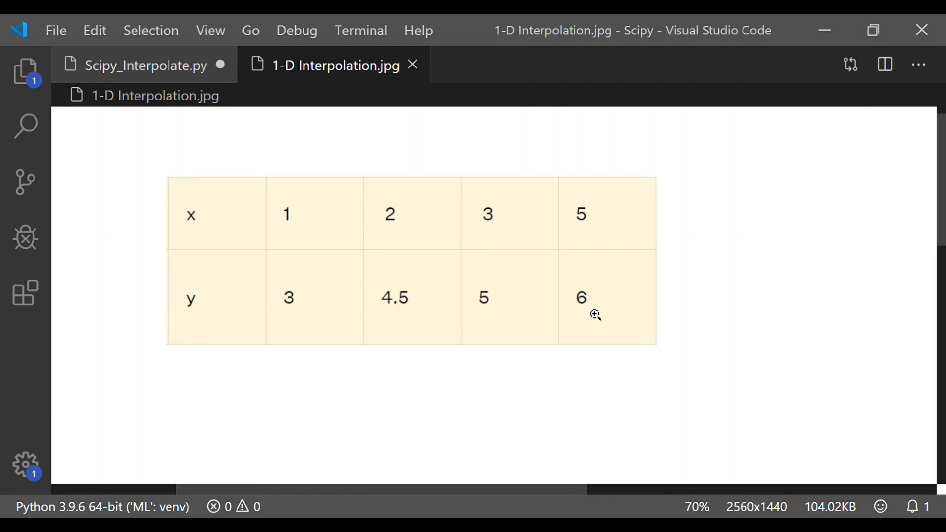
mouse_move(941, 220)
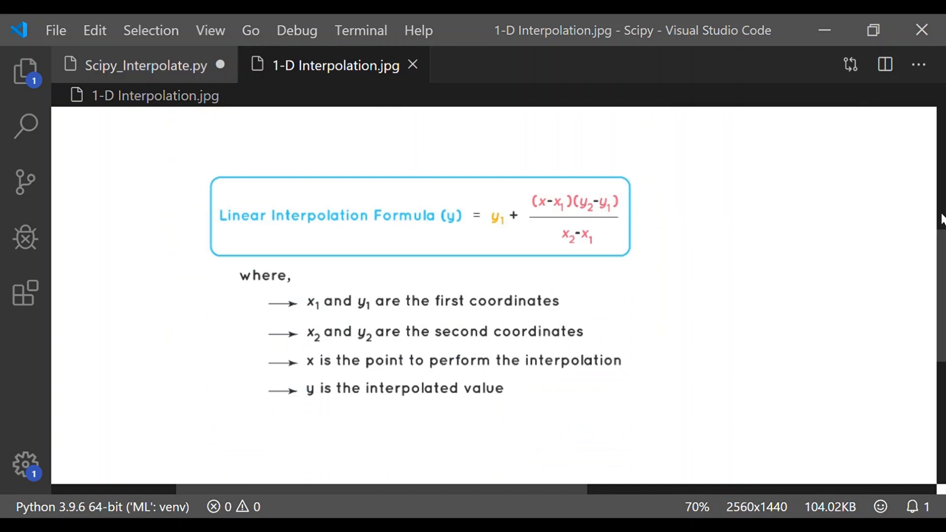
mouse_move(663, 230)
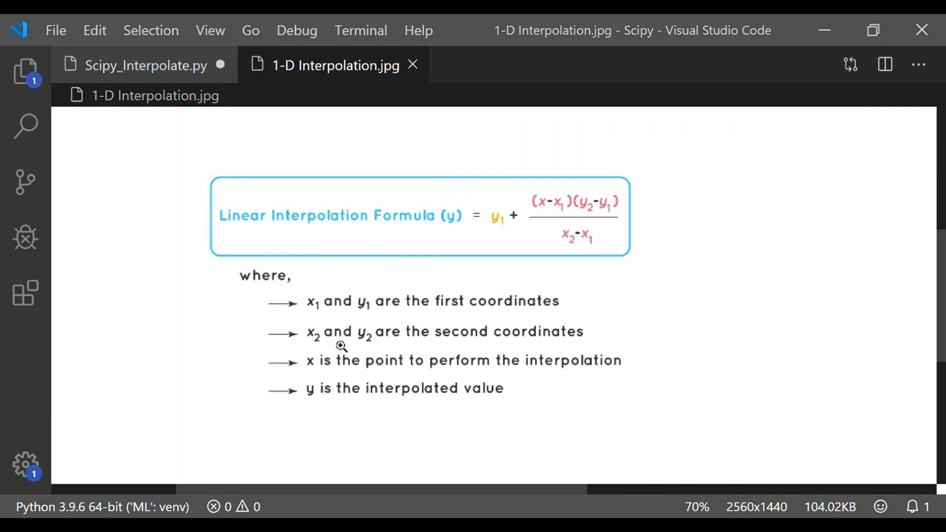
mouse_move(466, 369)
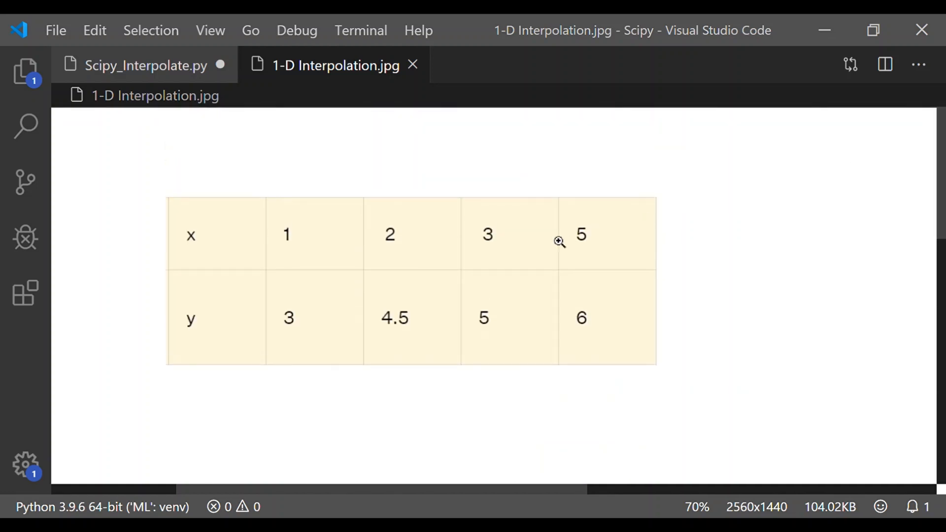
mouse_move(301, 251)
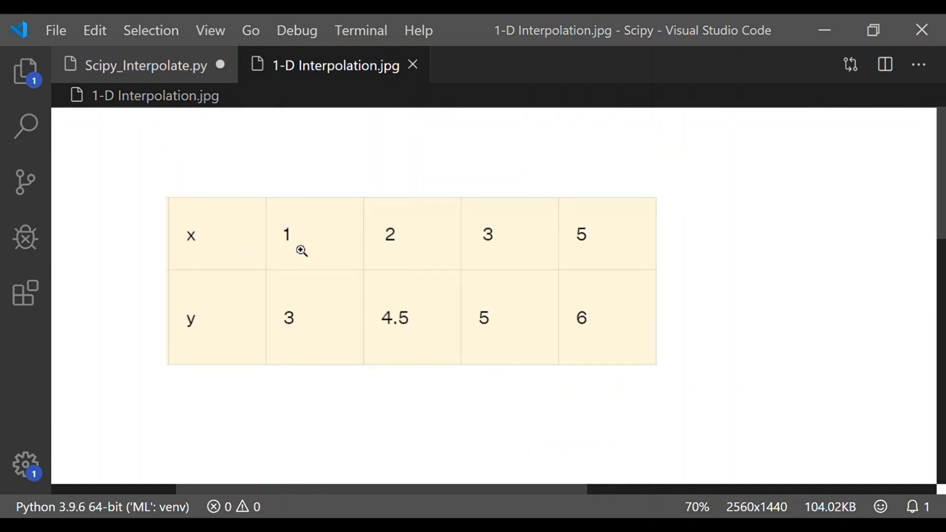
mouse_move(543, 246)
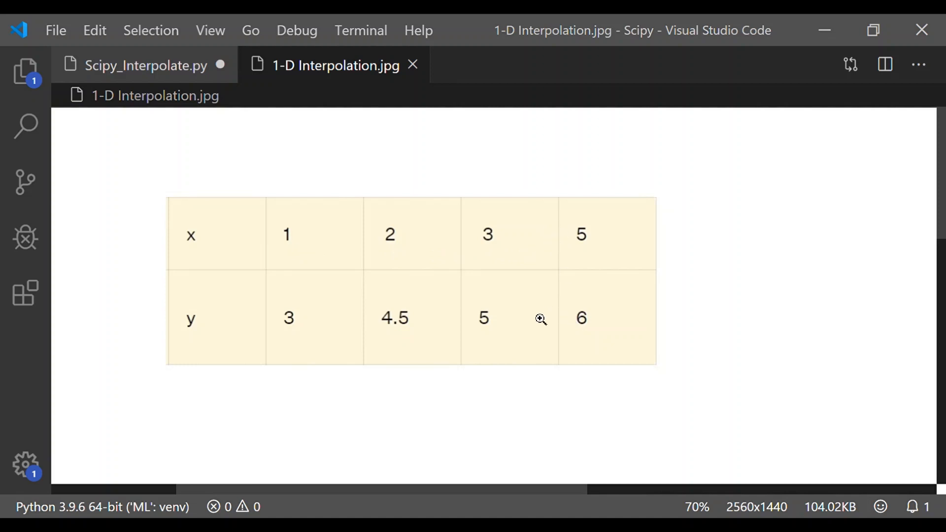
mouse_move(538, 327)
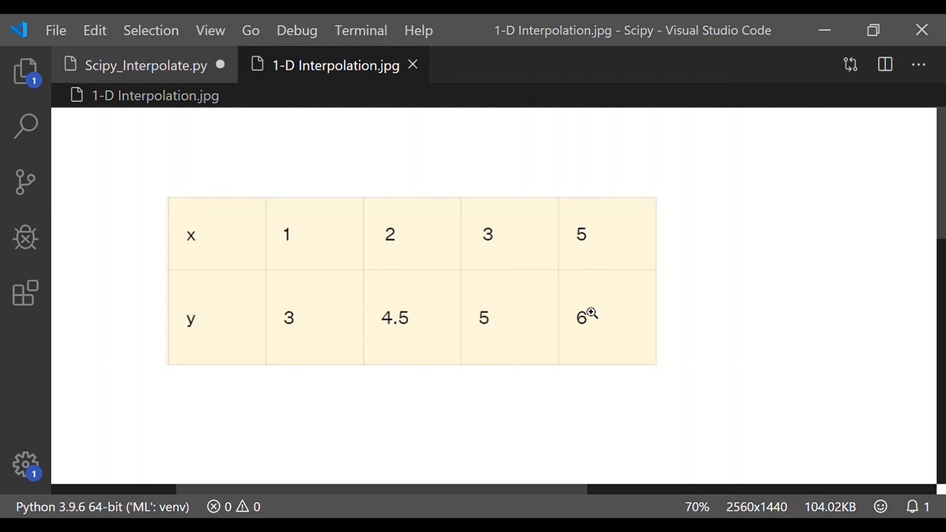
click(145, 65)
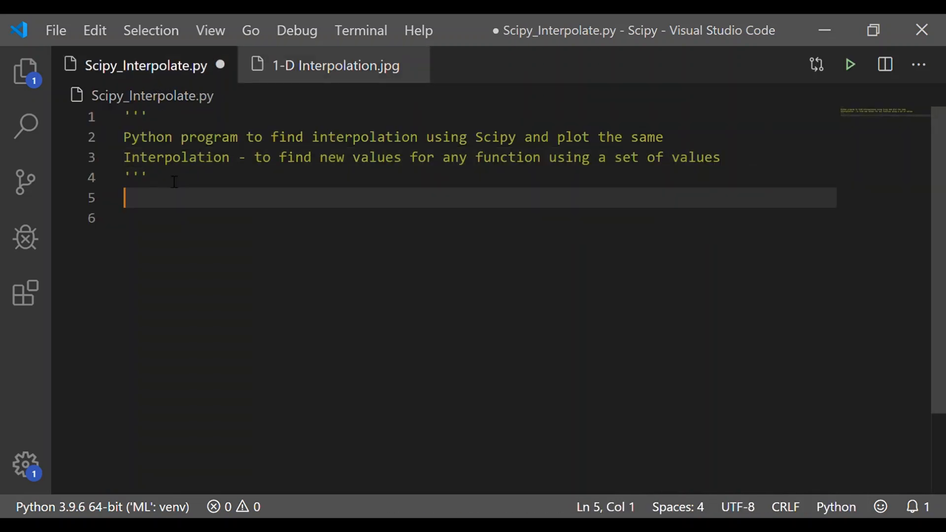
Add the line 'from scipy import interpolate'
text(from scipy)
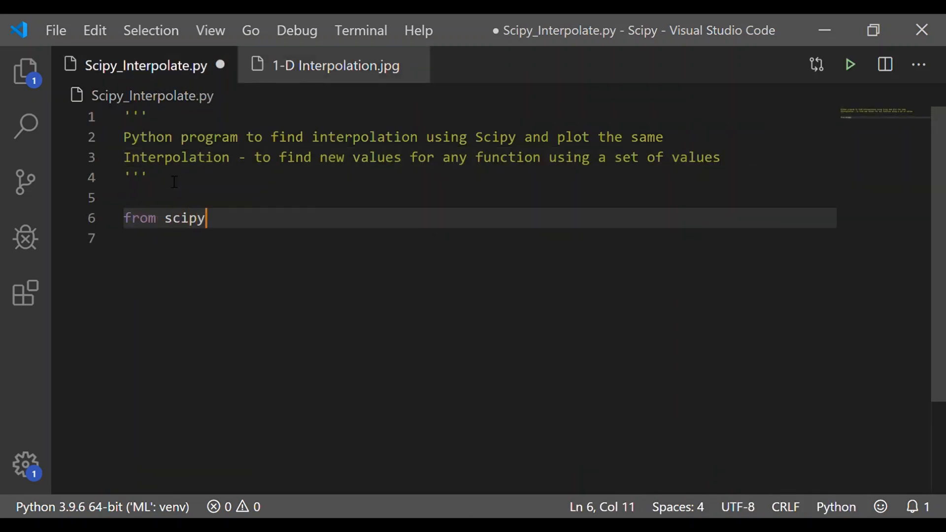
text(import)
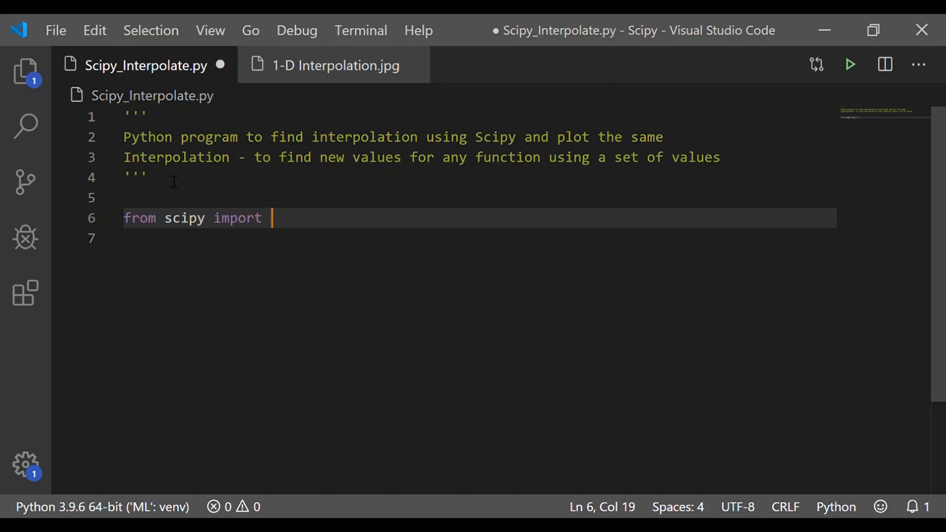
text(interpolate)
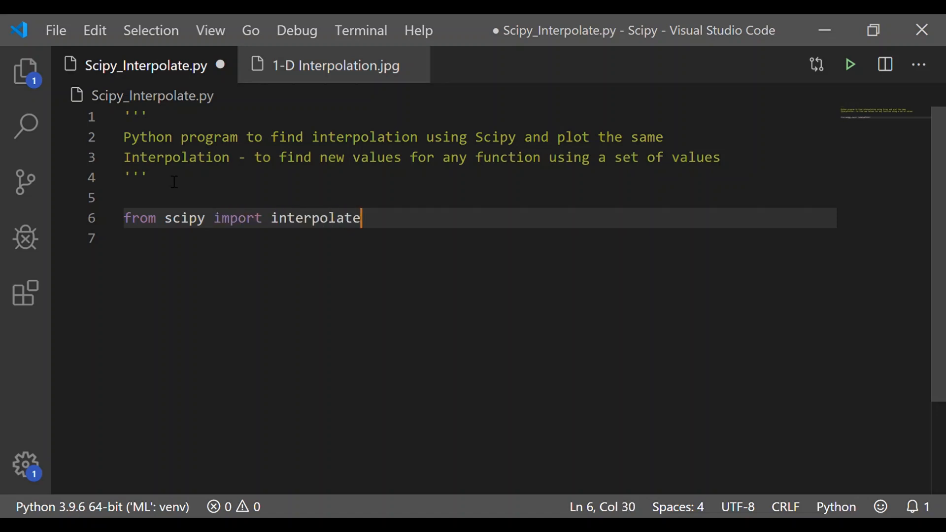
key(Enter)
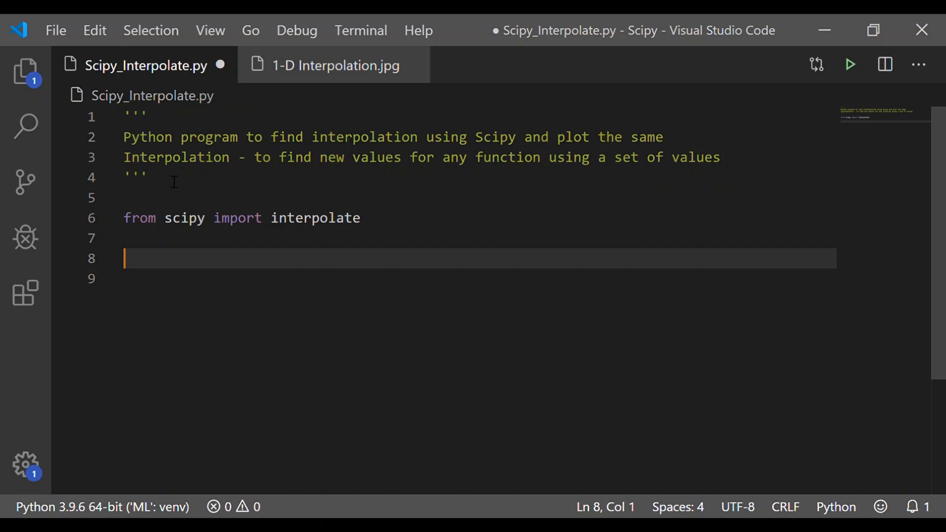
Define the data tuples x = (1, 2, 3, 5) and y = (3, 4.5, 5, 6)
text(x =)
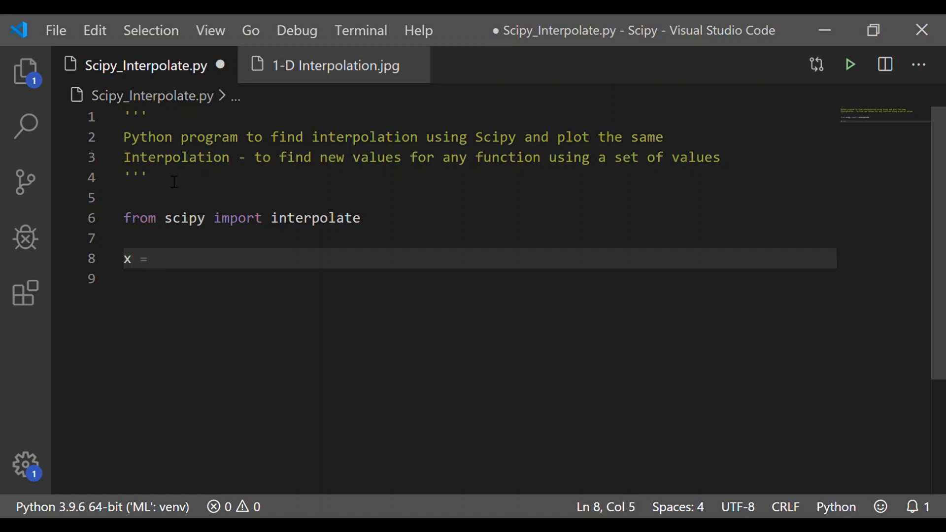
text((1,)
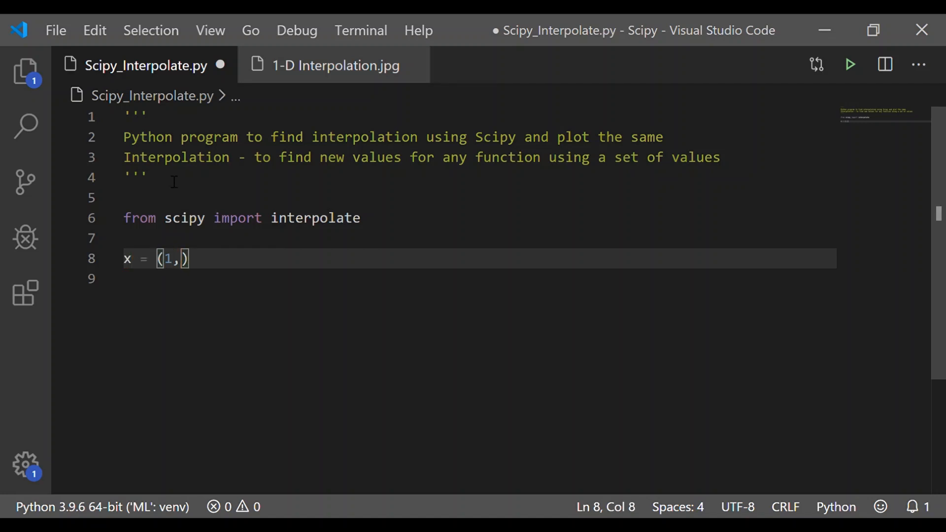
text(2,)
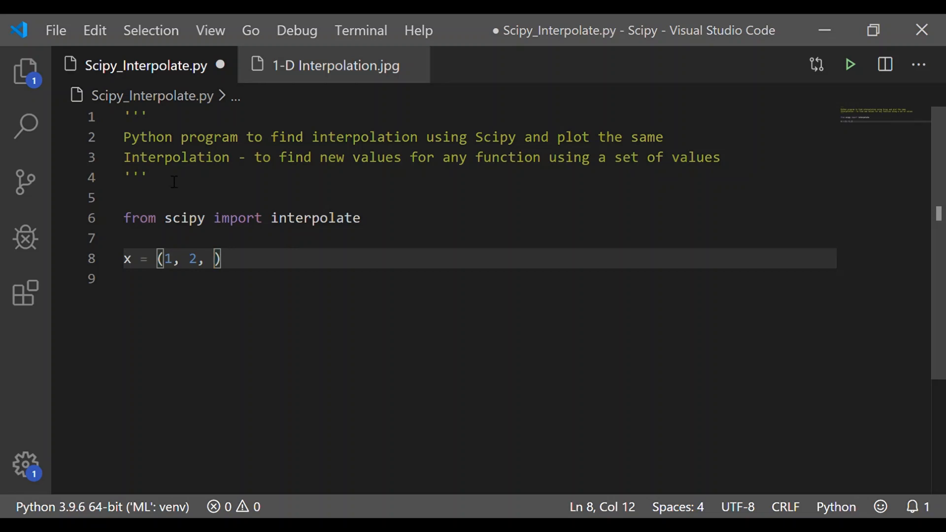
text(3, 5)
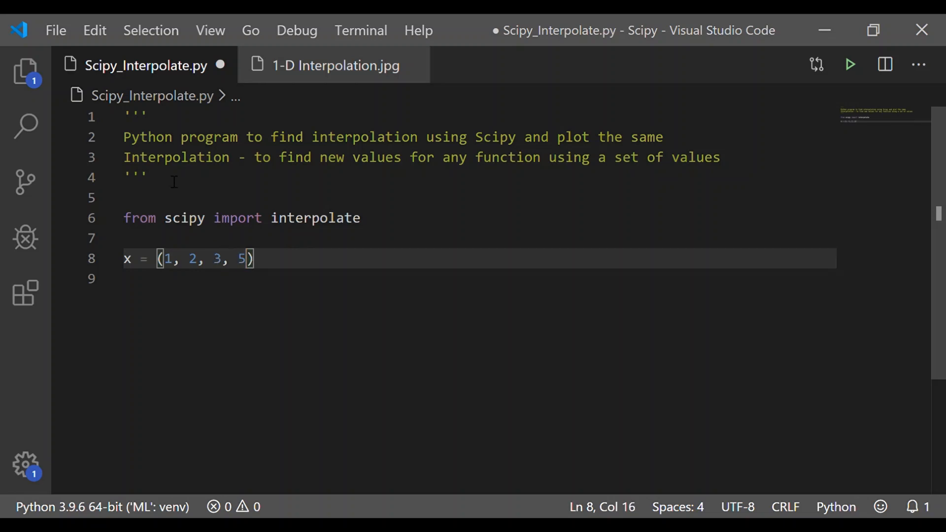
text(y =)
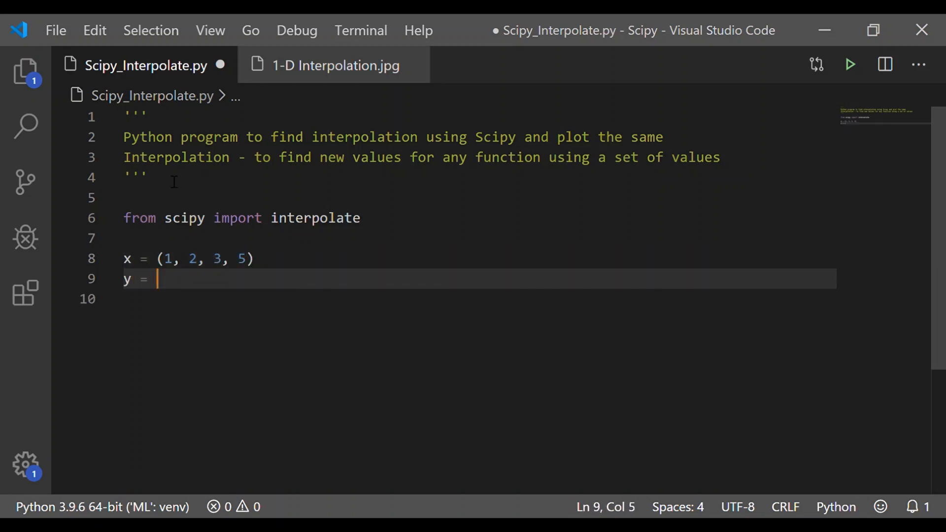
text(()
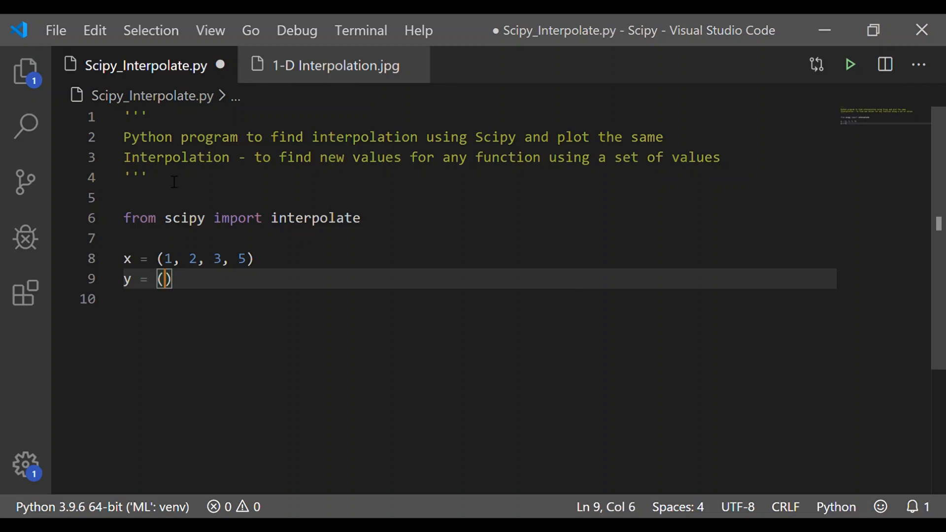
text(3, 4)
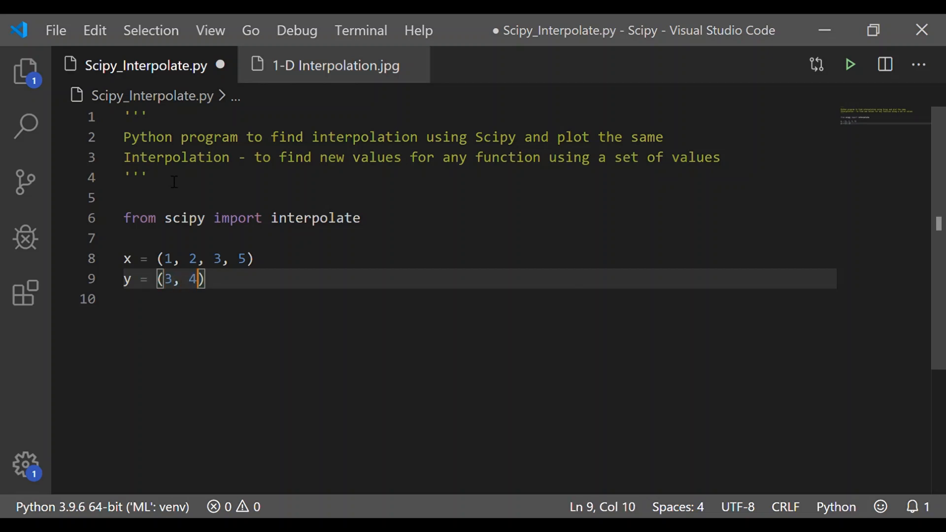
text(.5,)
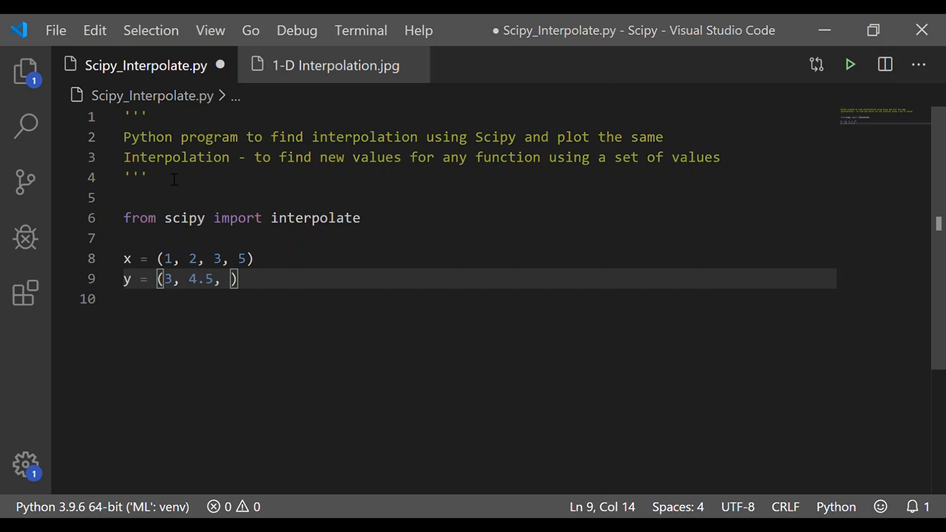
text(5,)
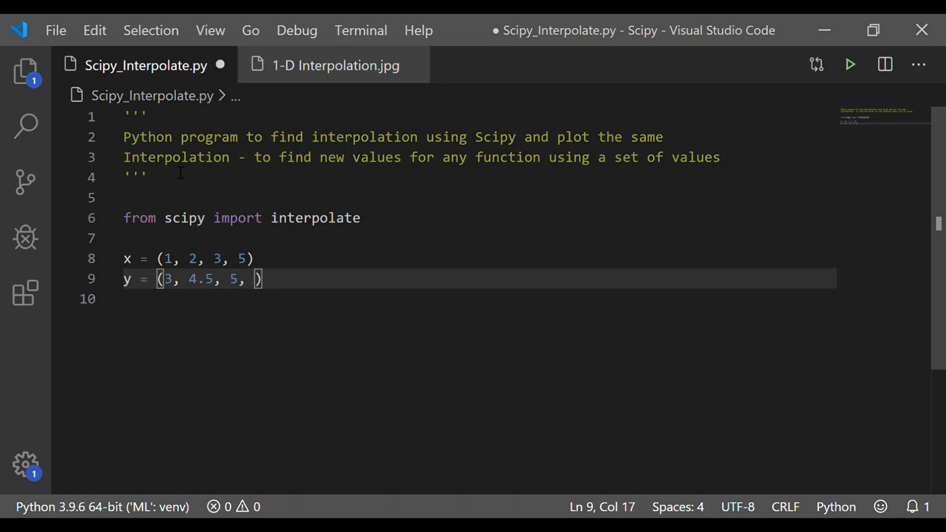
text(6)
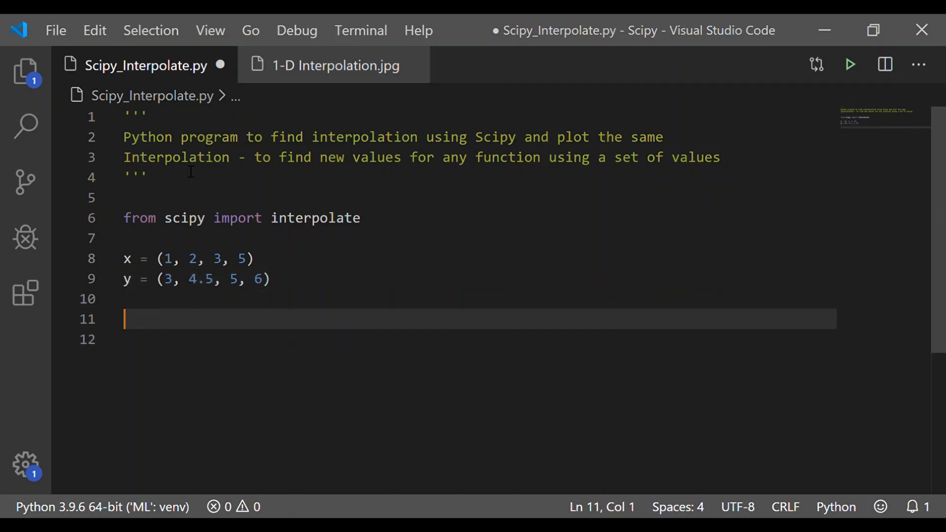
Add an '# Interpolation' comment and f = interpolate.interp1d(x, y)
text(#)
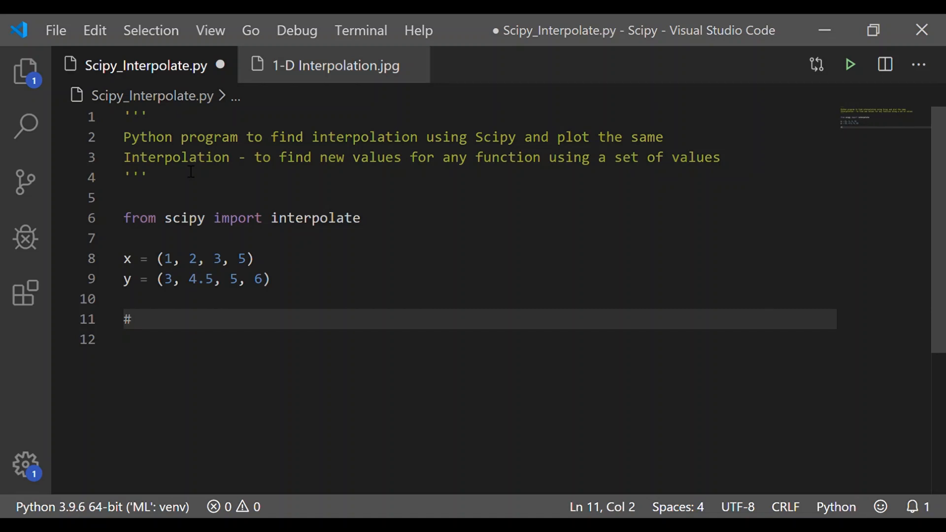
text(Interpolation)
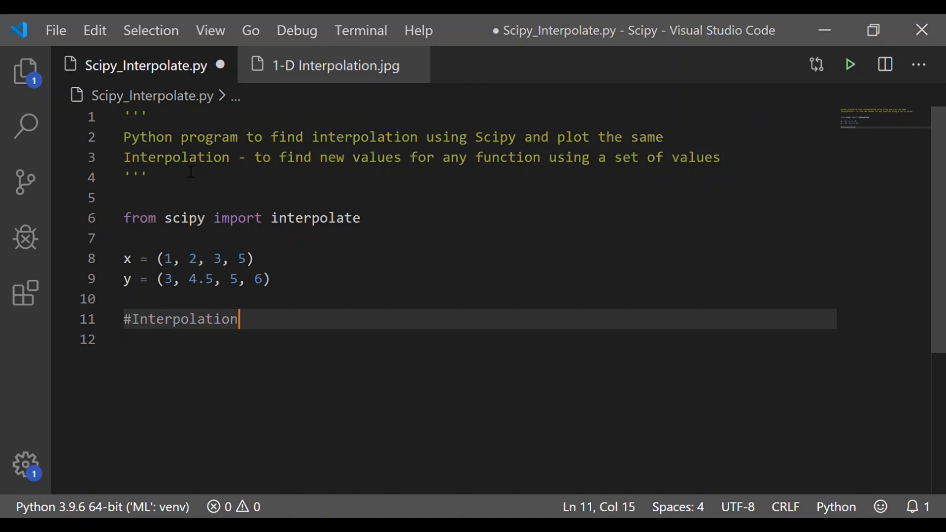
text(f =)
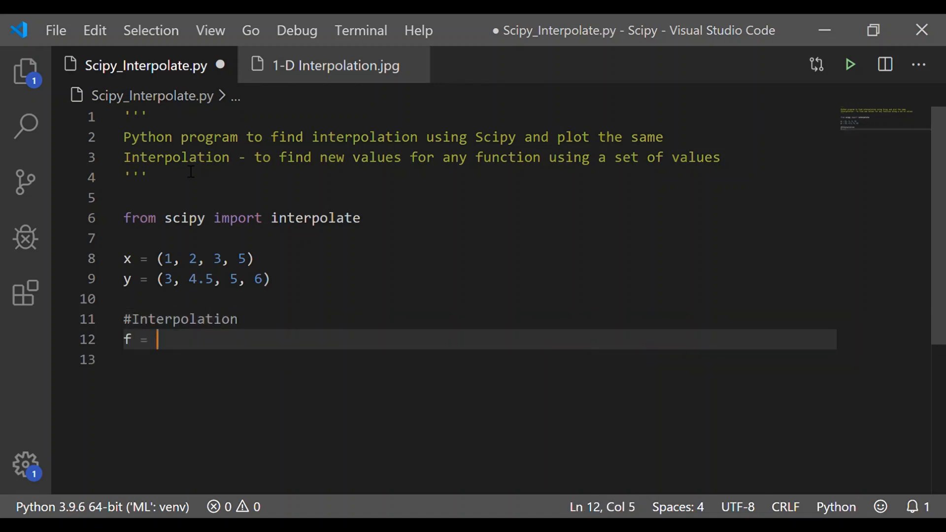
text(interpo)
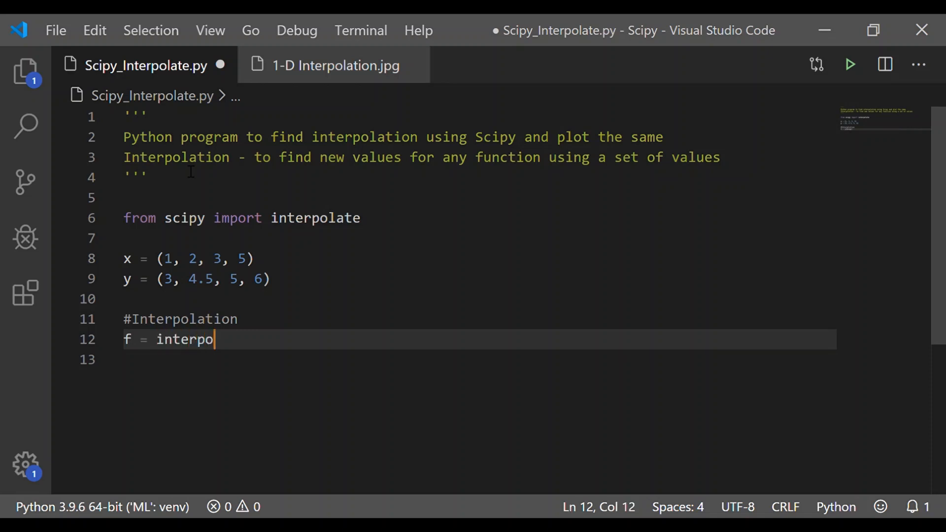
text(late.)
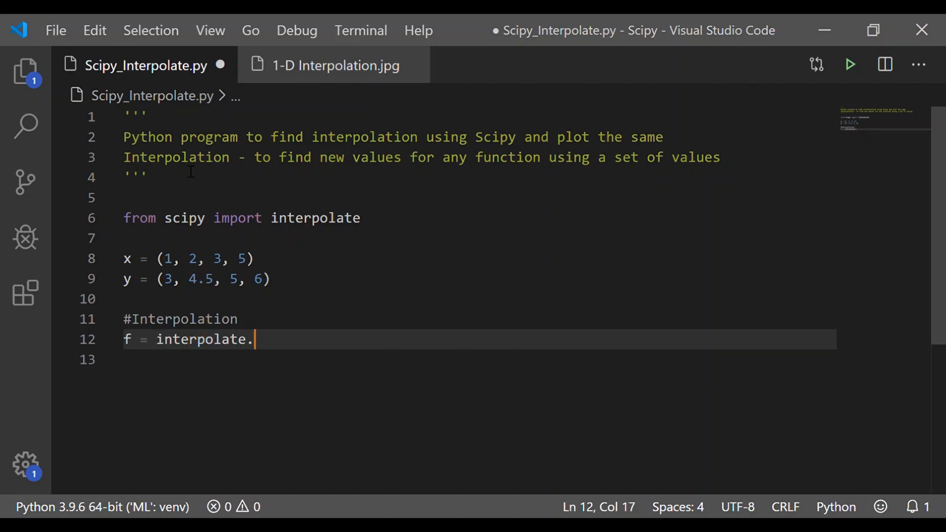
text(interp1)
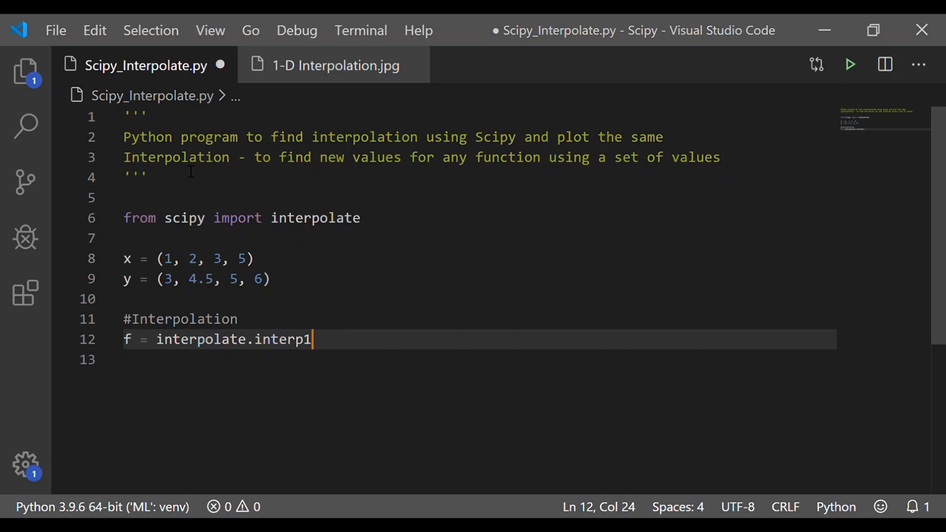
text(d())
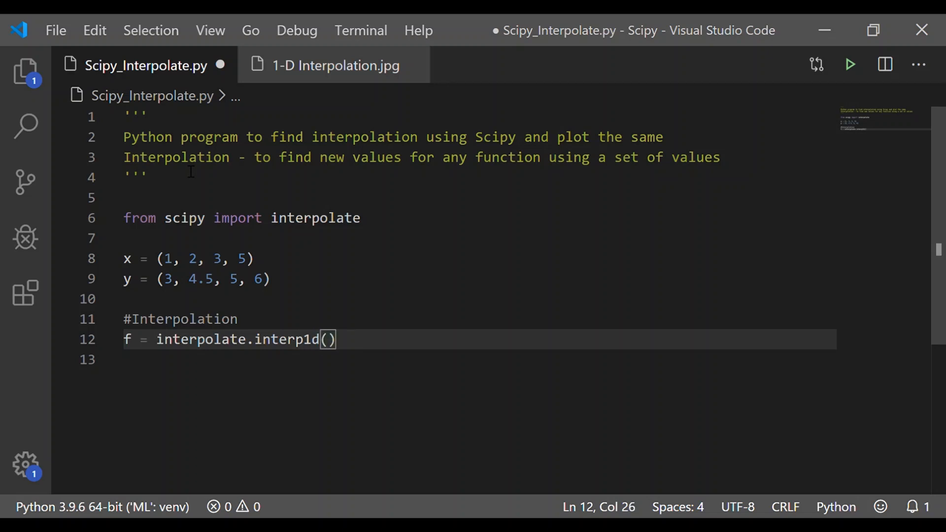
text(x,y)
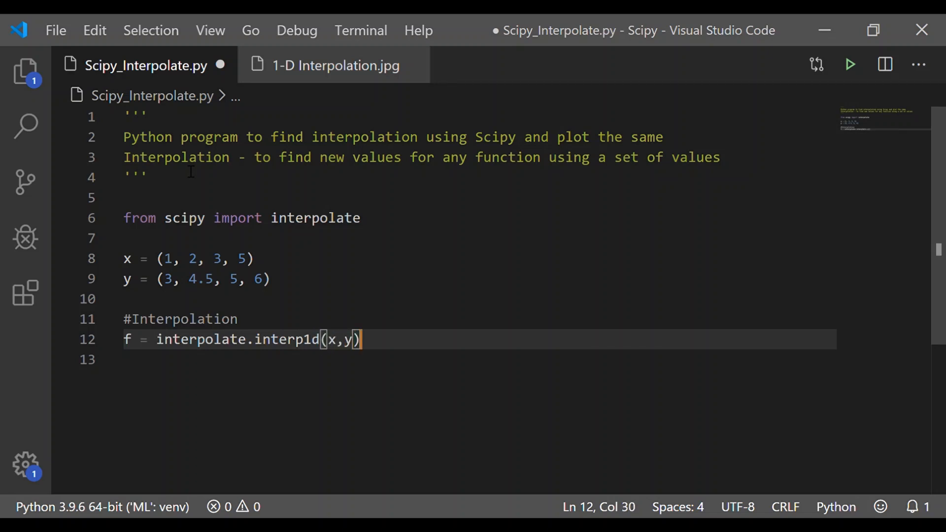
key(Enter)
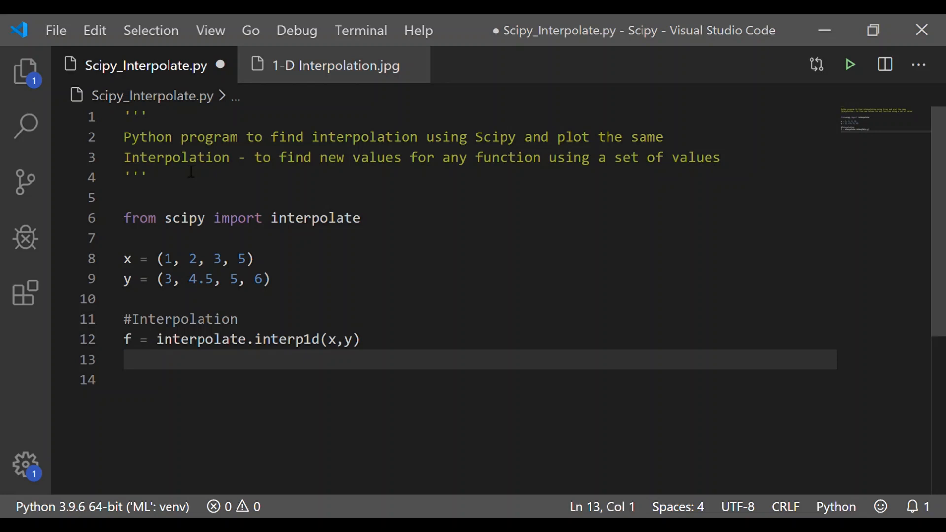
Set xnew = 4, compute ynew = f(xnew), and print(ynew)
text(xnew =)
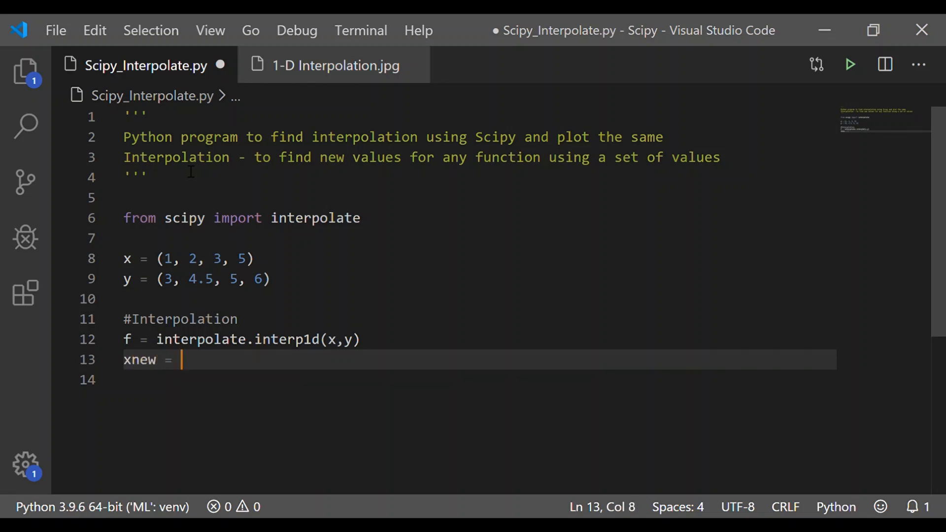
text(4)
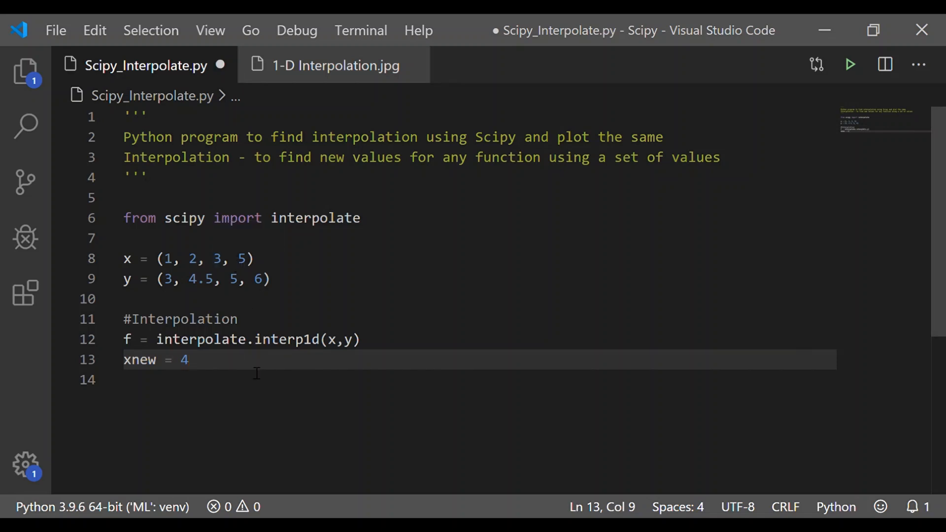
text(ynew = f()
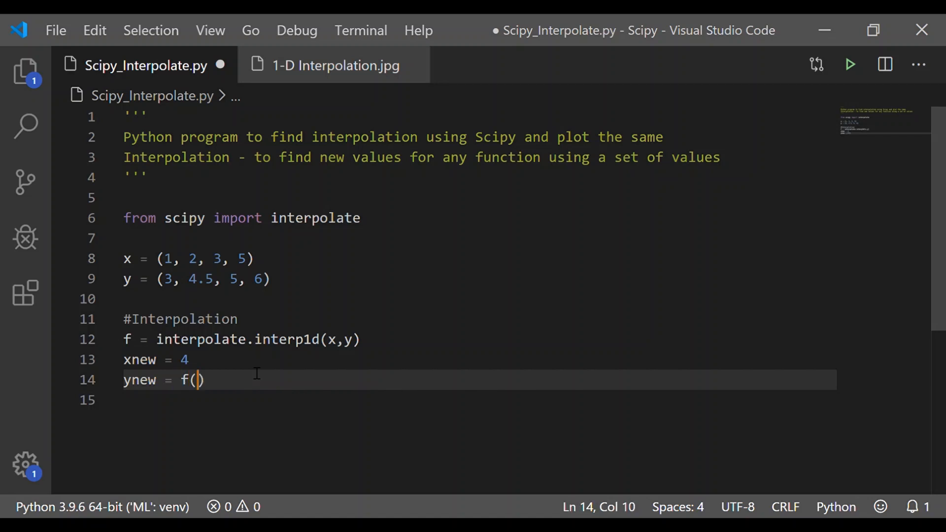
text(xnew)
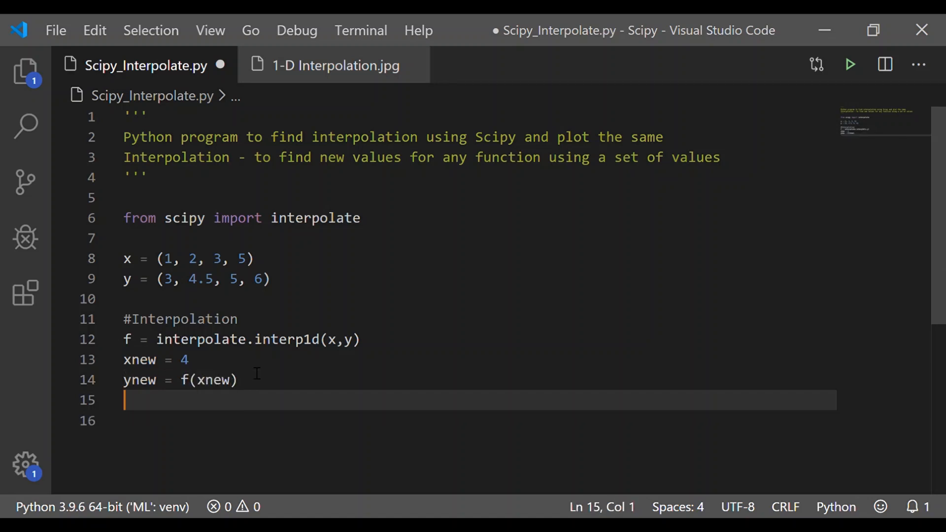
text(print()
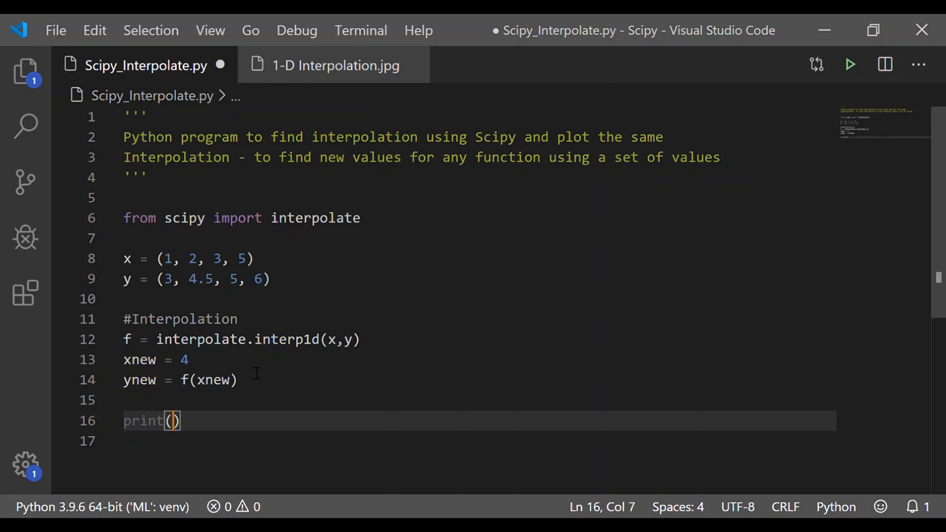
text(ynew)
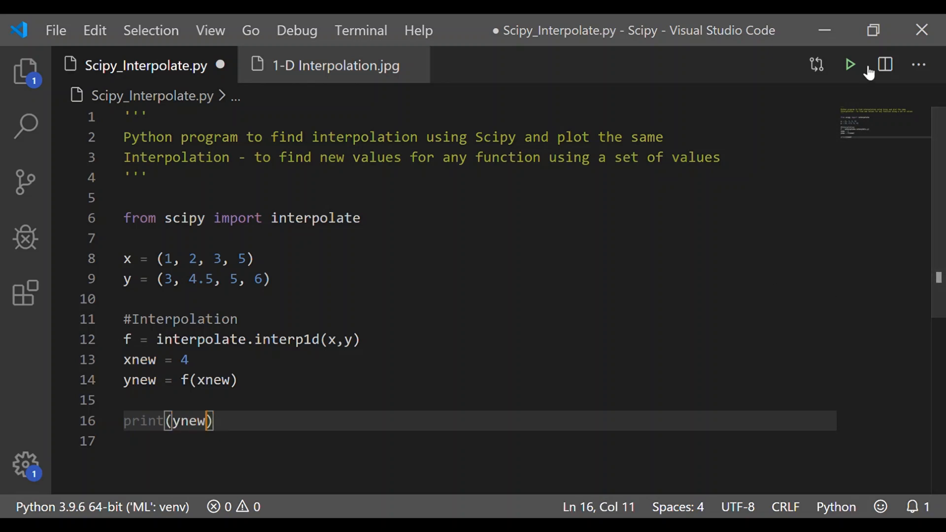
Run the Python file to print the interpolated value 5.5
click(851, 65)
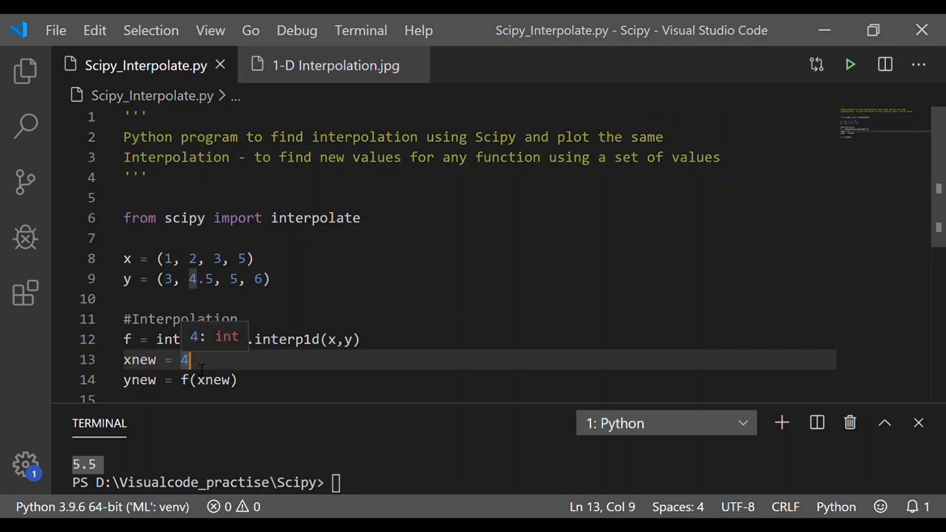
Change xnew from 4 to the tuple (2.3, 3.5, 4, 4.5)
key(Backspace)
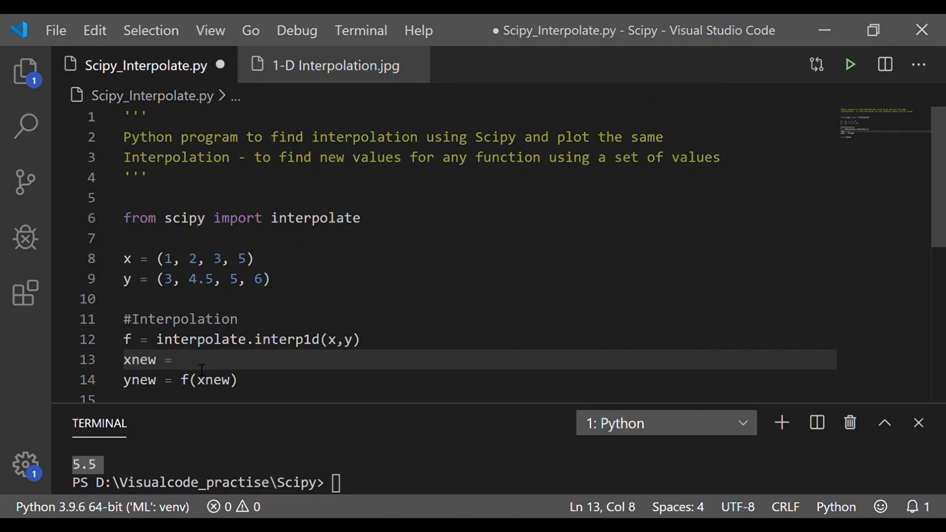
text((2.)
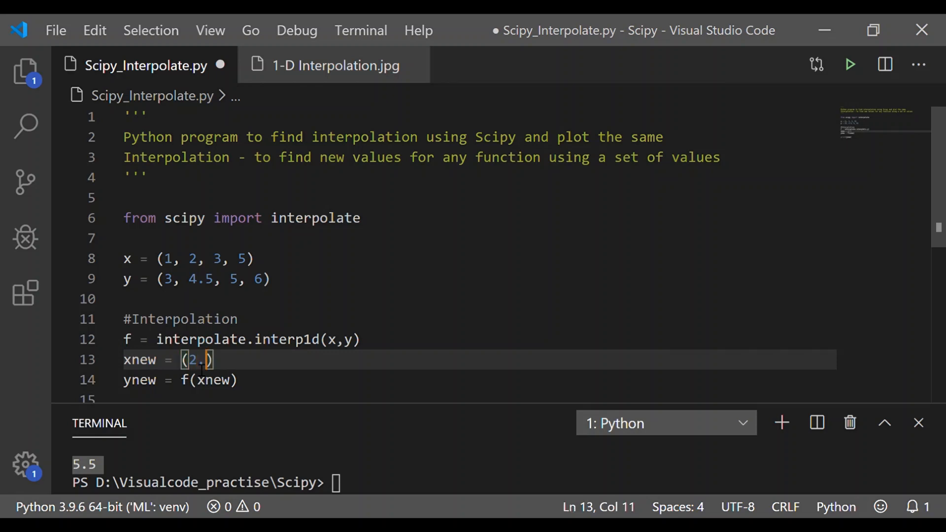
text(,)
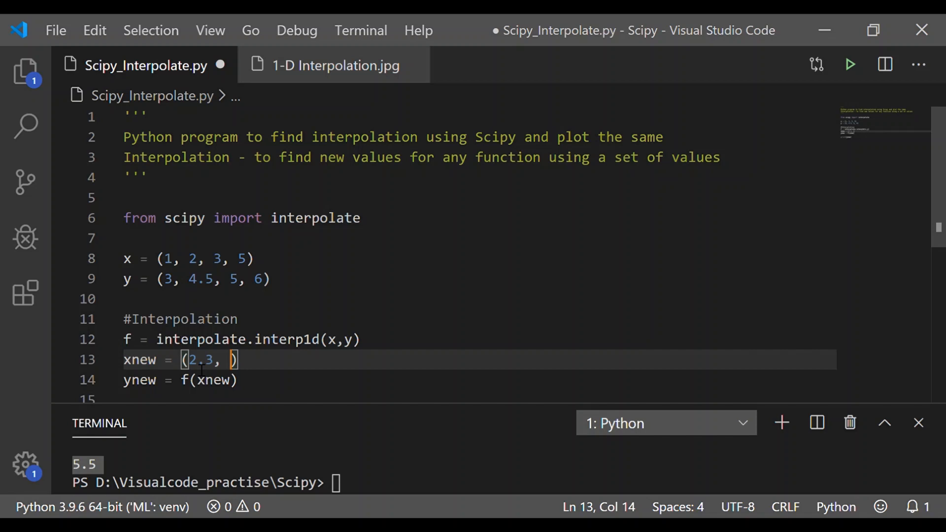
text(3.5)
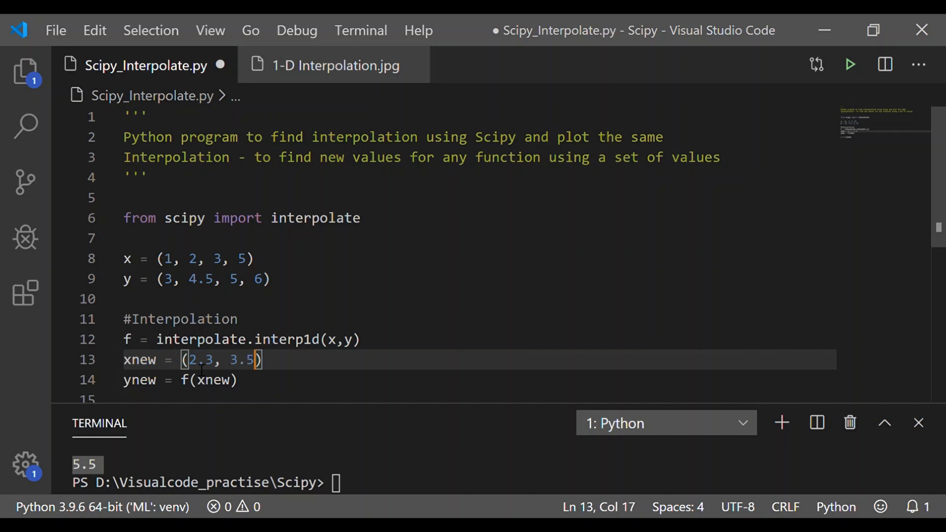
text(", ")
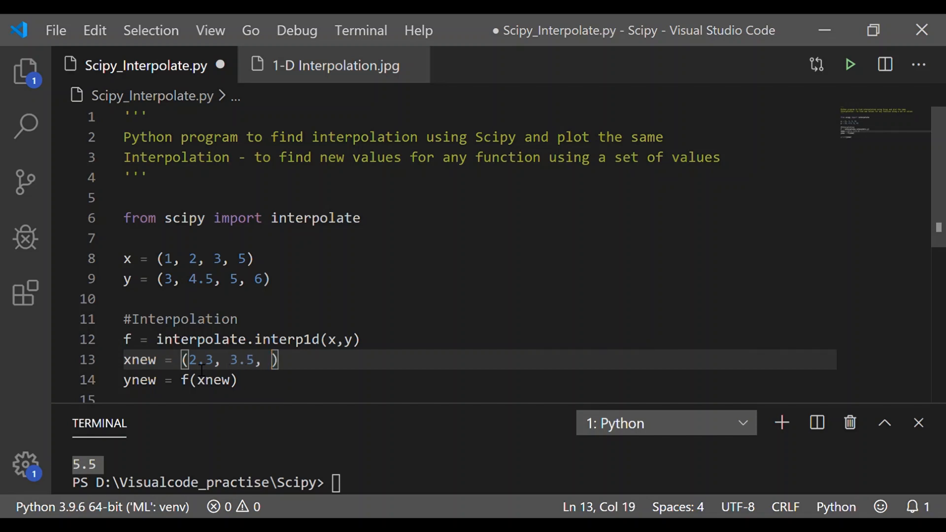
text(4,)
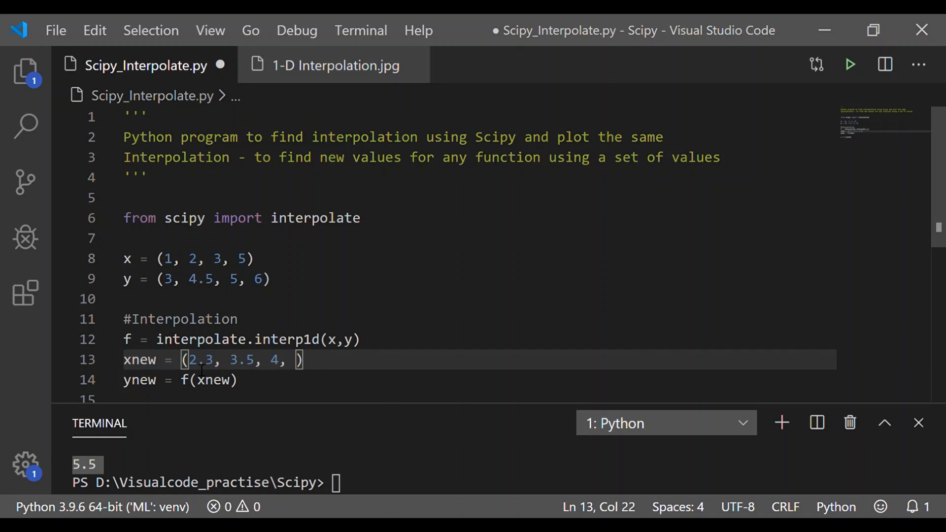
text(4.5)
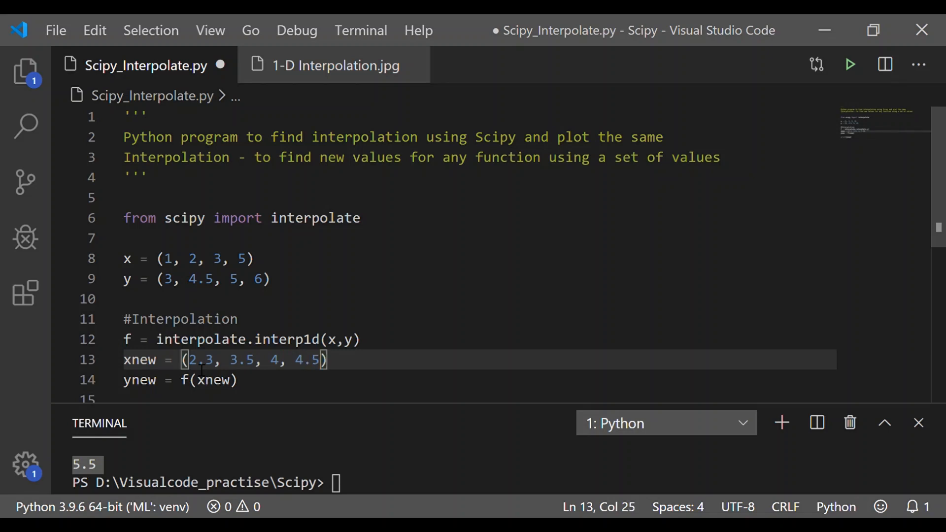
Rerun the script so it prints [4.65 5.25 5.5 5.75]
click(359, 339)
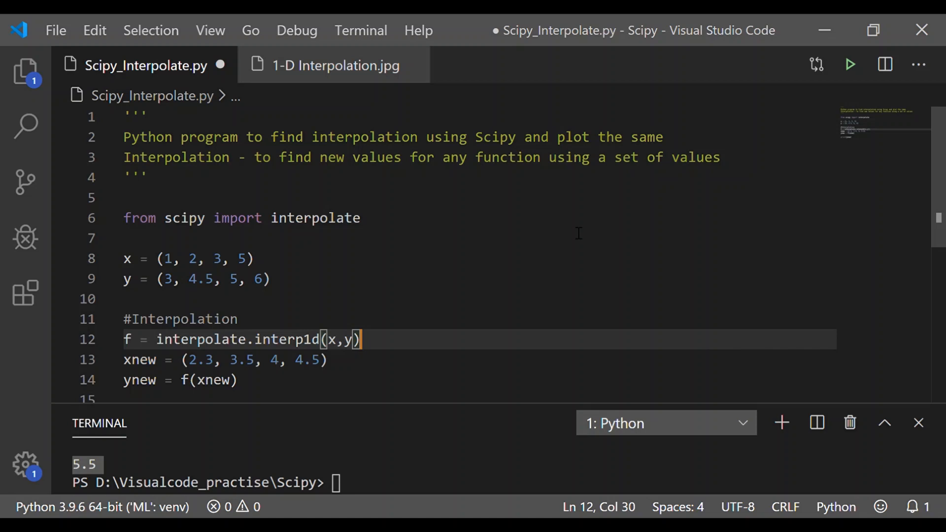
mouse_move(851, 64)
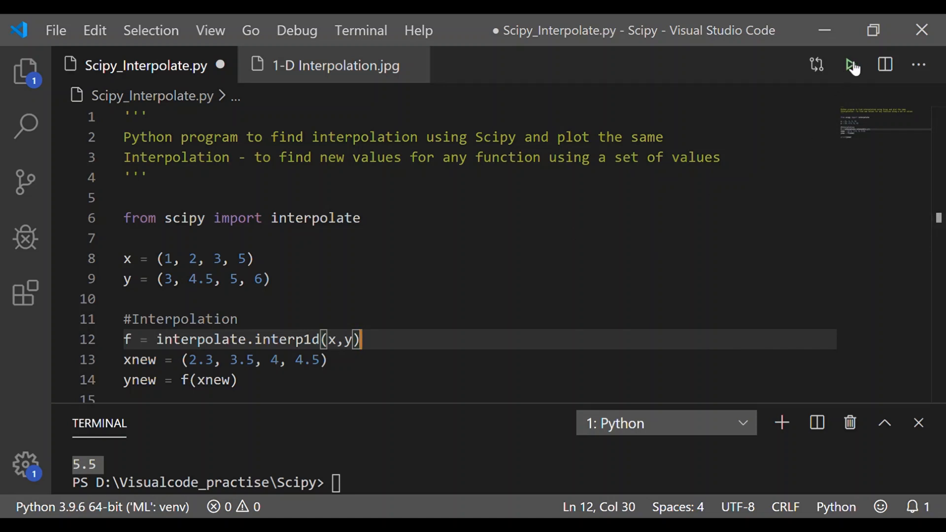
click(853, 65)
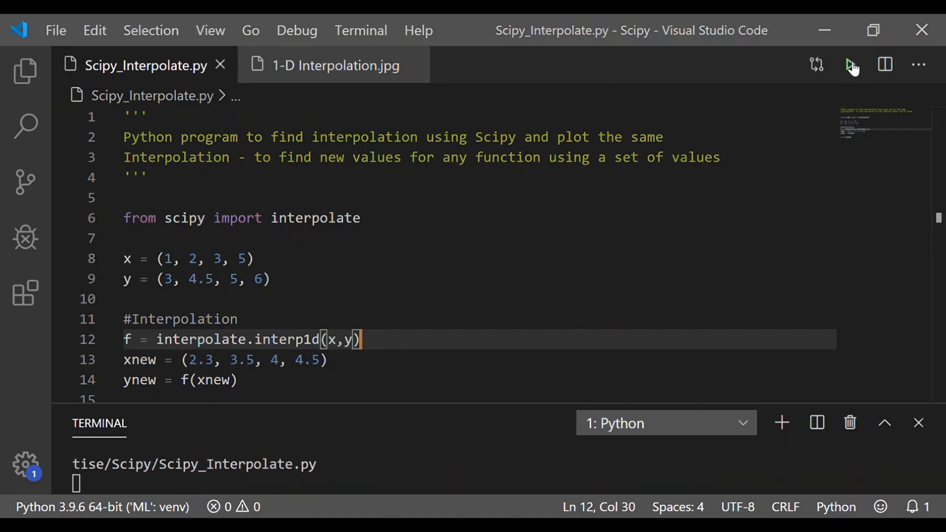
click(850, 64)
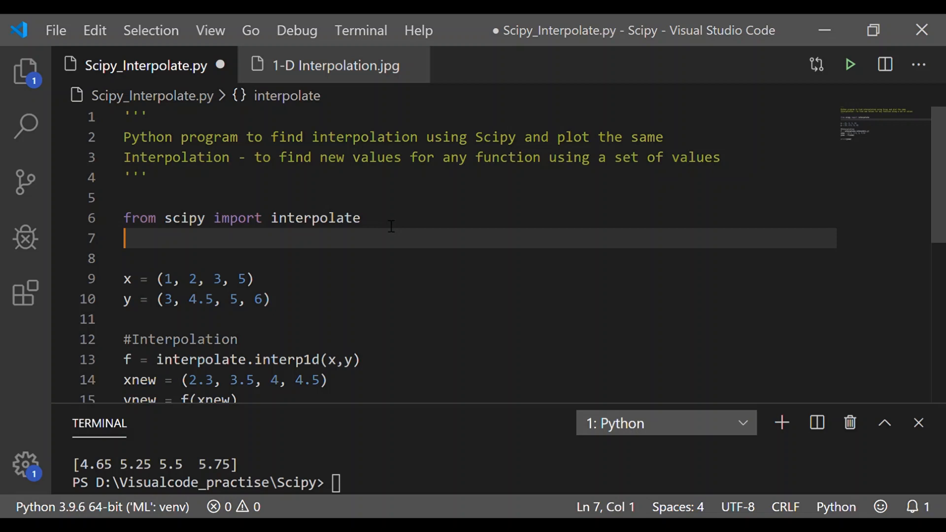
Add 'import matplotlib.pyplot as plt' below the scipy import
text(import ma)
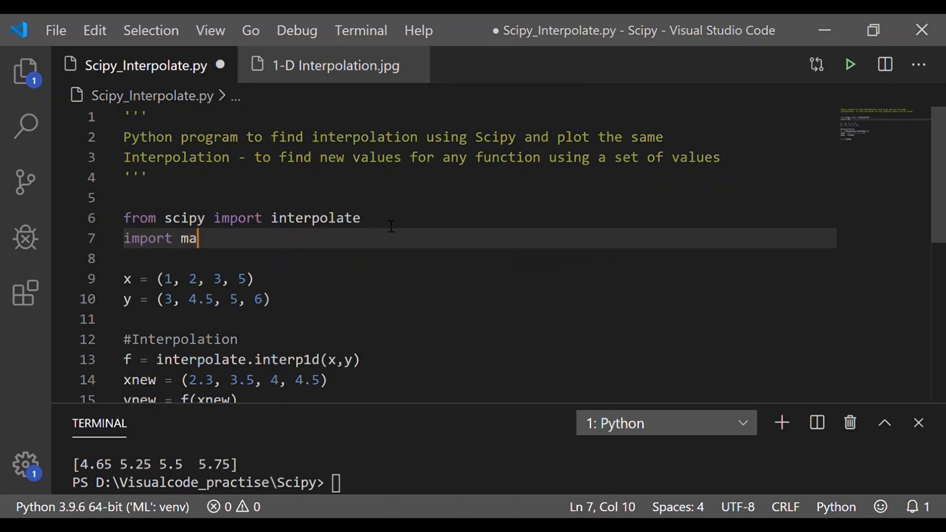
text(tplotlib)
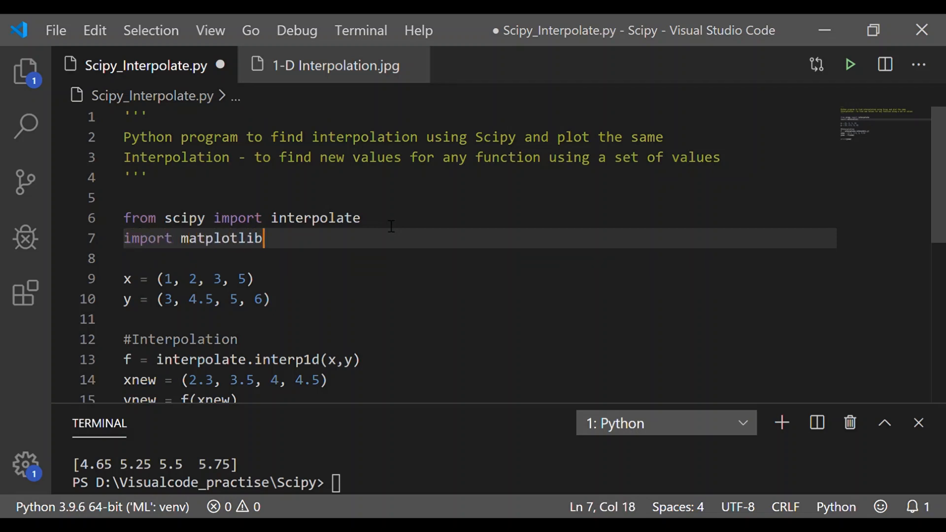
text(.pyp)
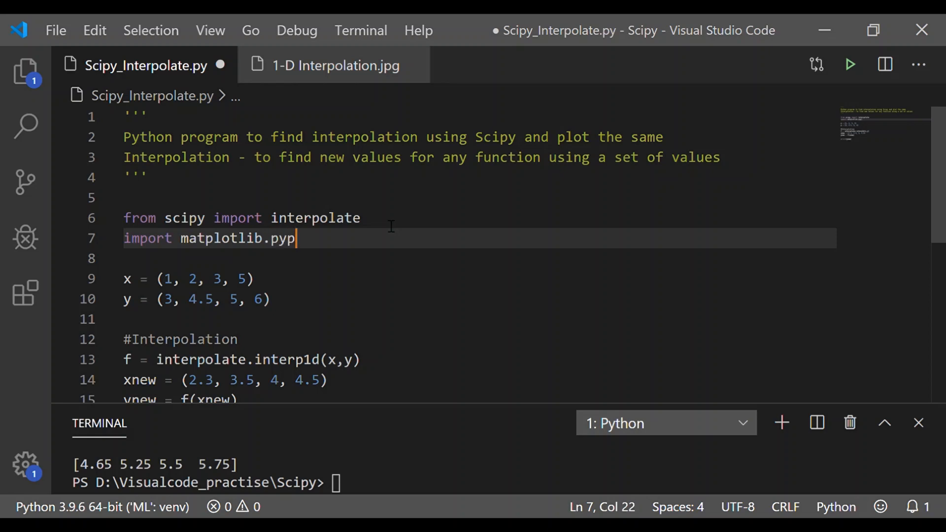
text(lot as)
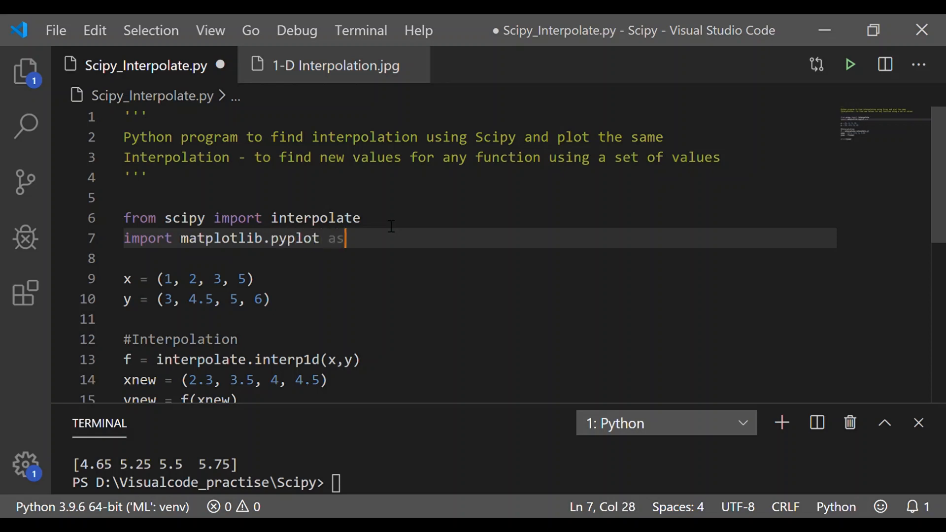
text(plt)
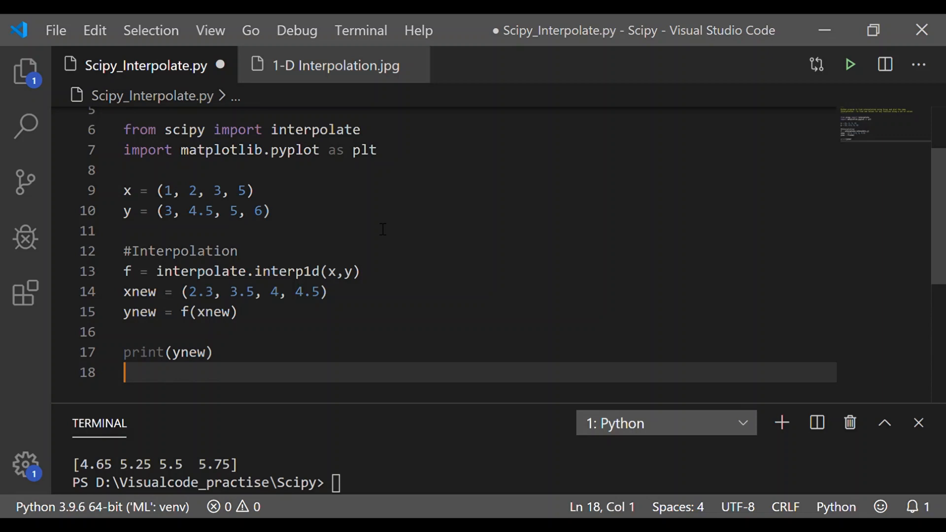
Write plt.plot(x, y, '*', xnew, ynew, '-', color="green") followed by plt.show()
text(p)
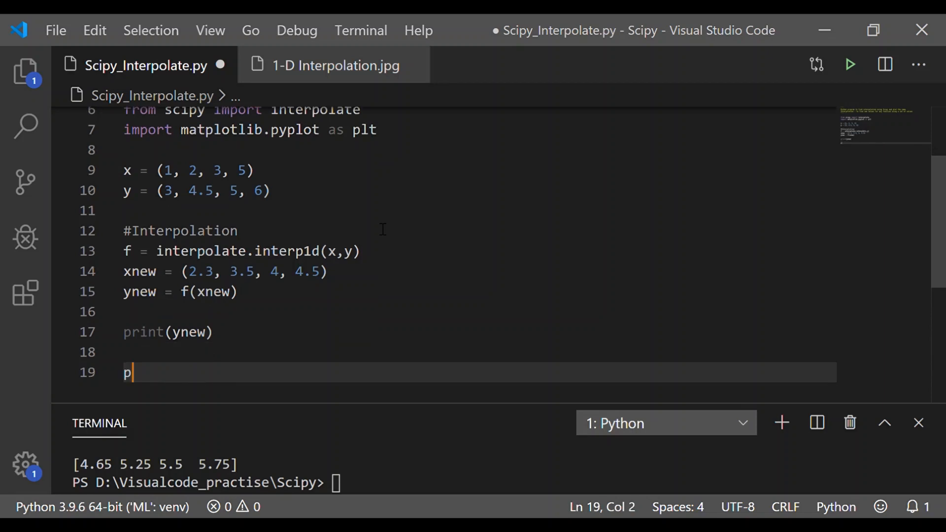
text(lt.p)
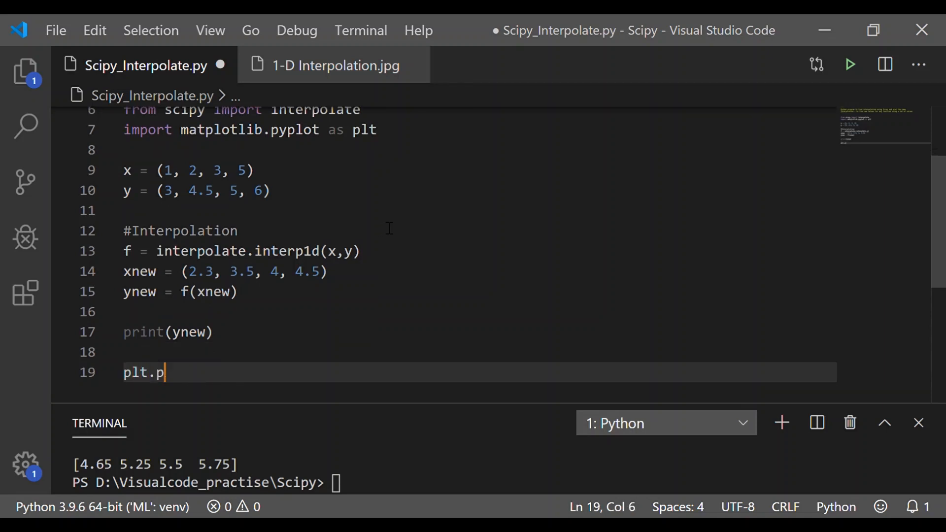
text(lot(x,)
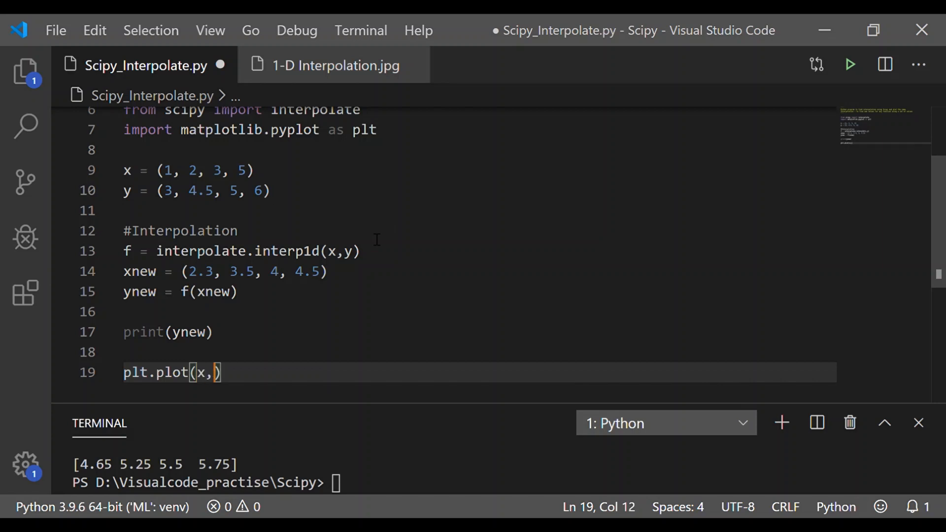
text(y,)
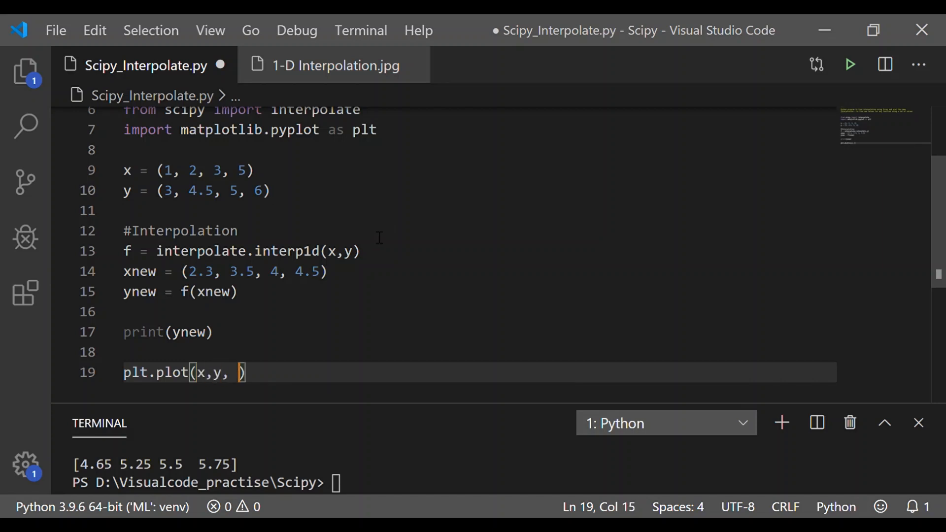
text('*')
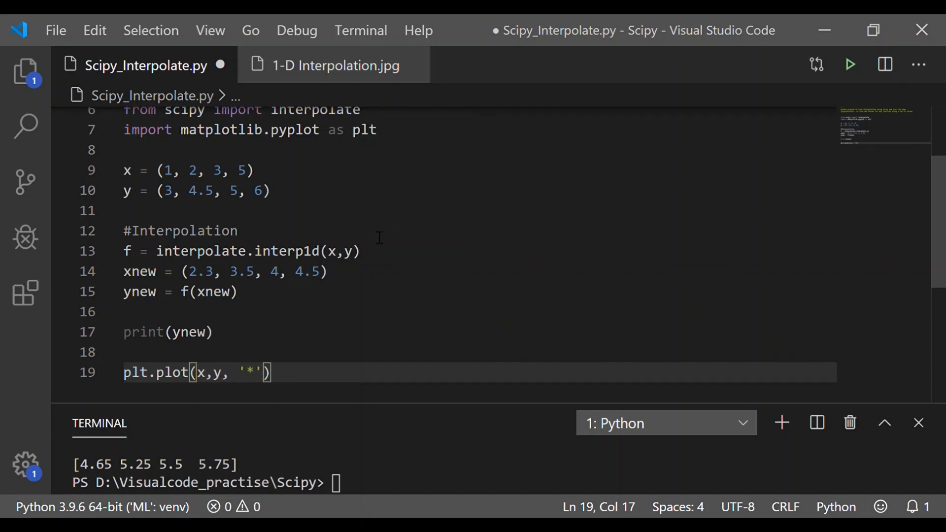
text(,)
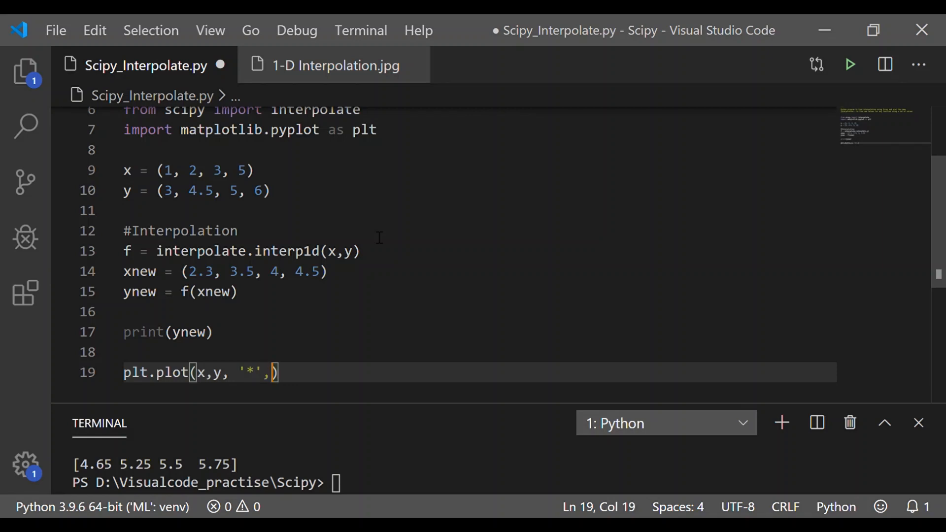
text(xnew, ynew,)
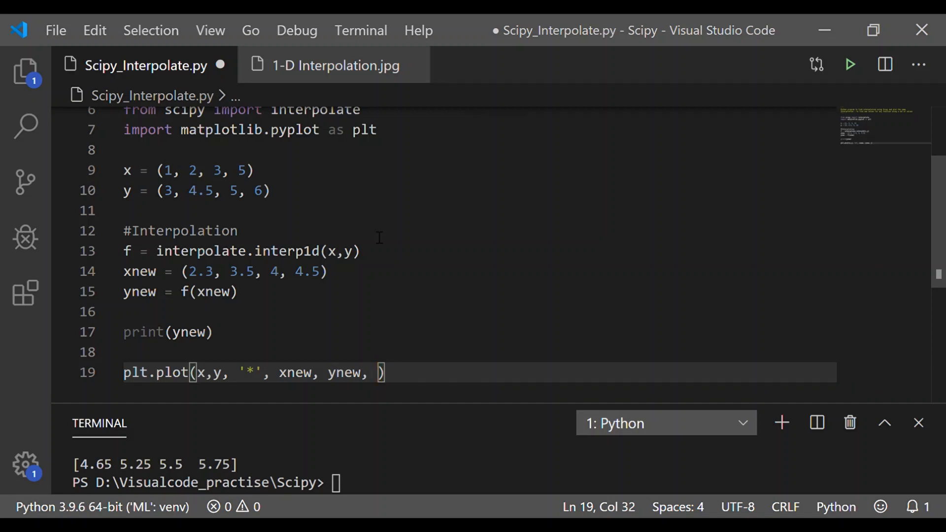
text('-')
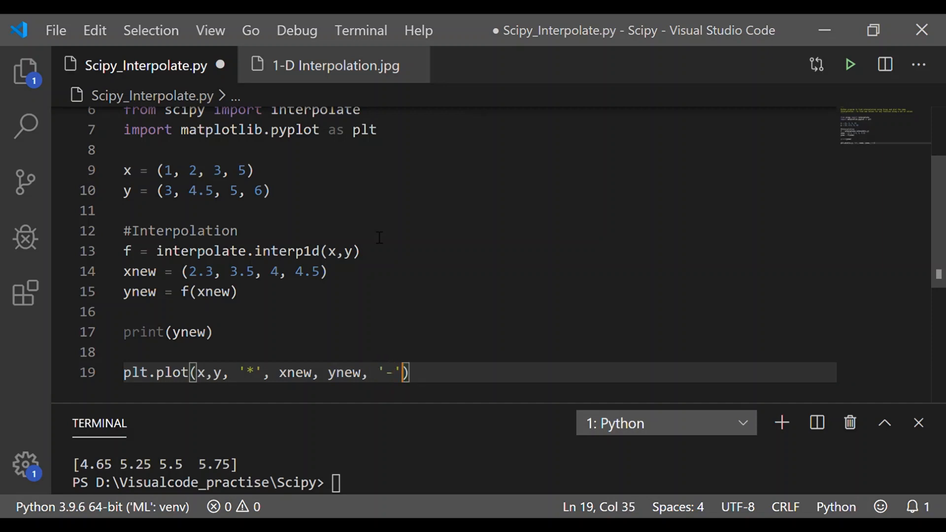
text(,)
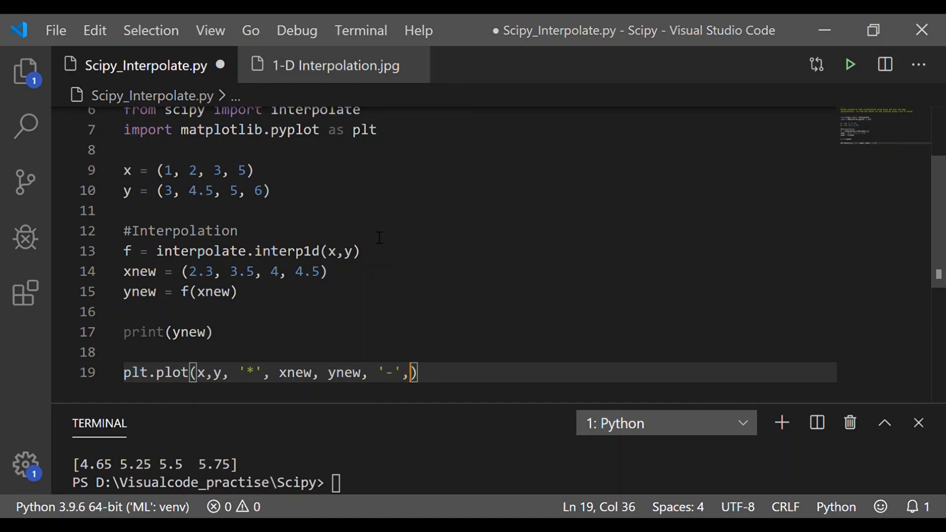
text(color = "green)
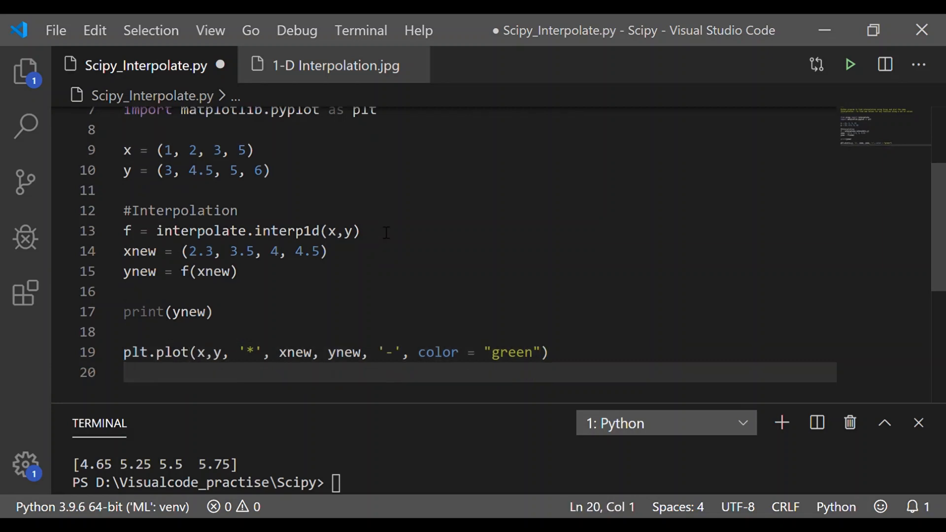
text(plt.show())
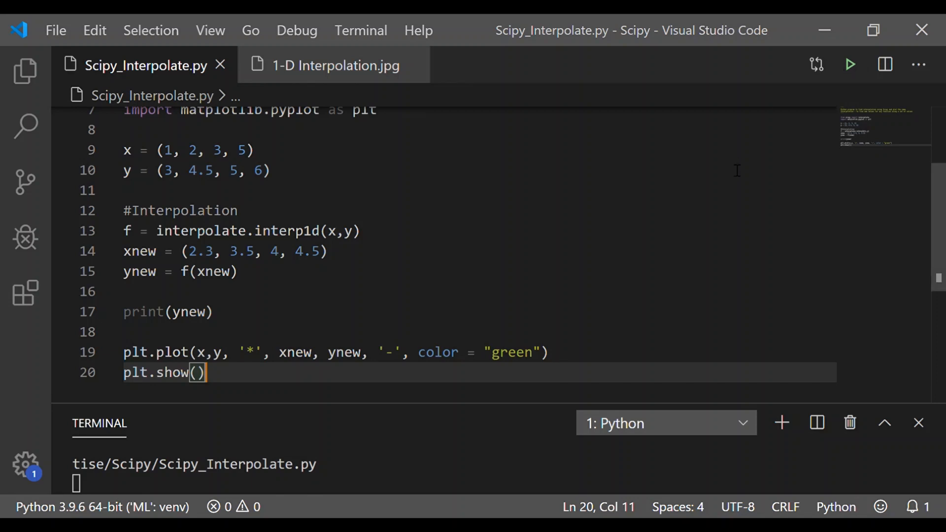
Run the script, revisit the 1-D Interpolation image's x/y table, and return to the script
click(850, 64)
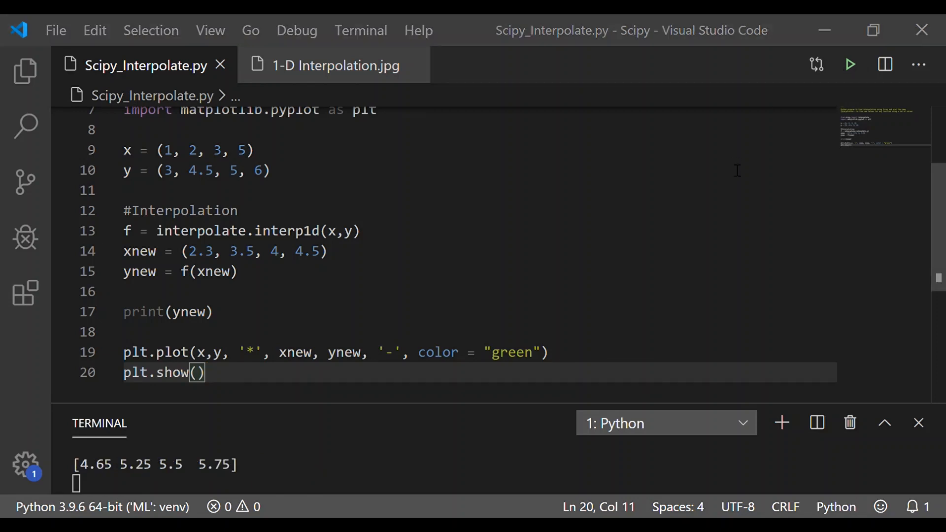
mouse_move(291, 112)
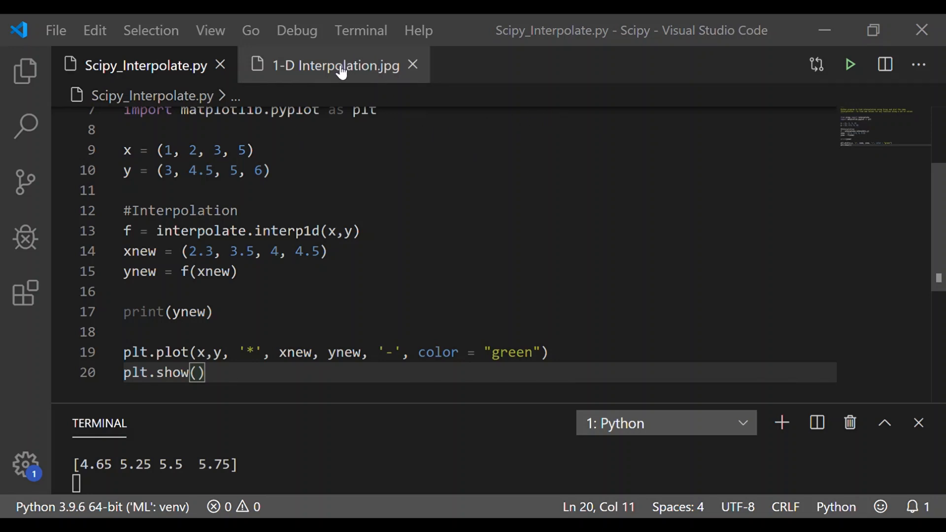
click(335, 65)
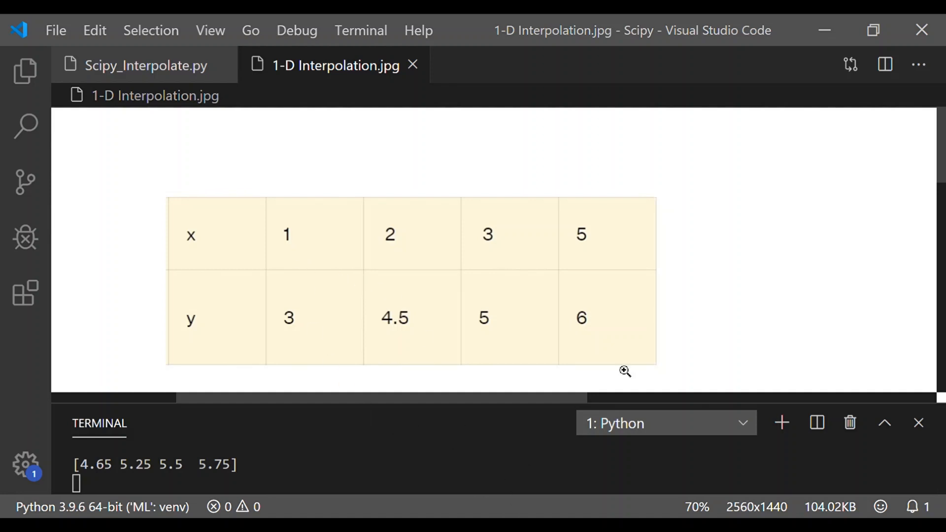
mouse_move(597, 439)
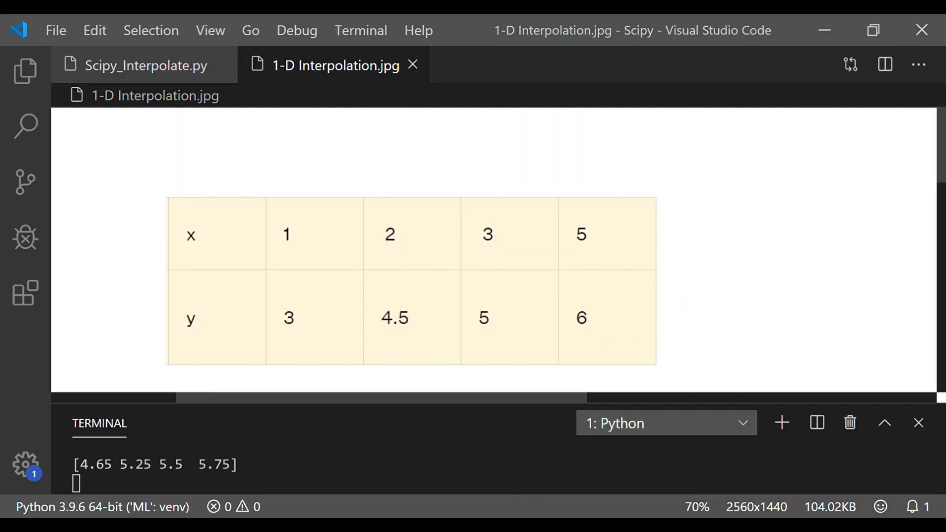
mouse_move(456, 370)
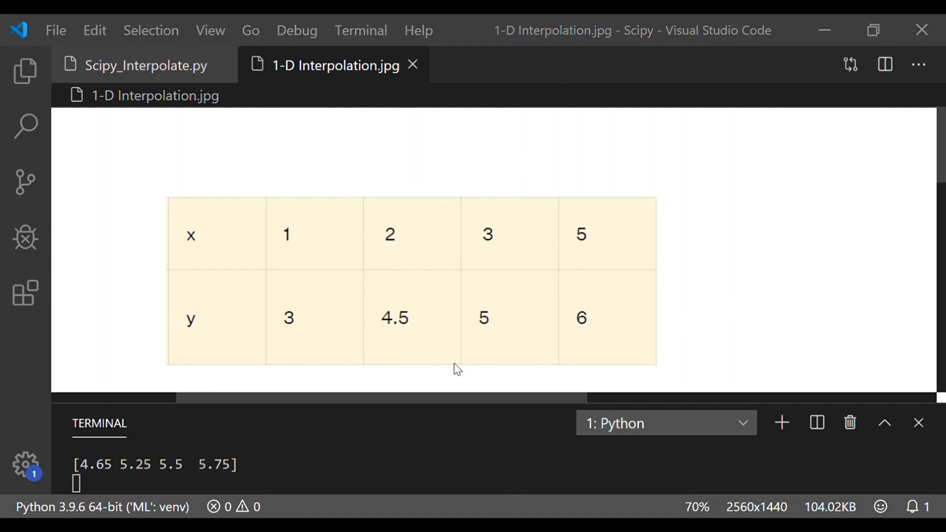
mouse_move(511, 439)
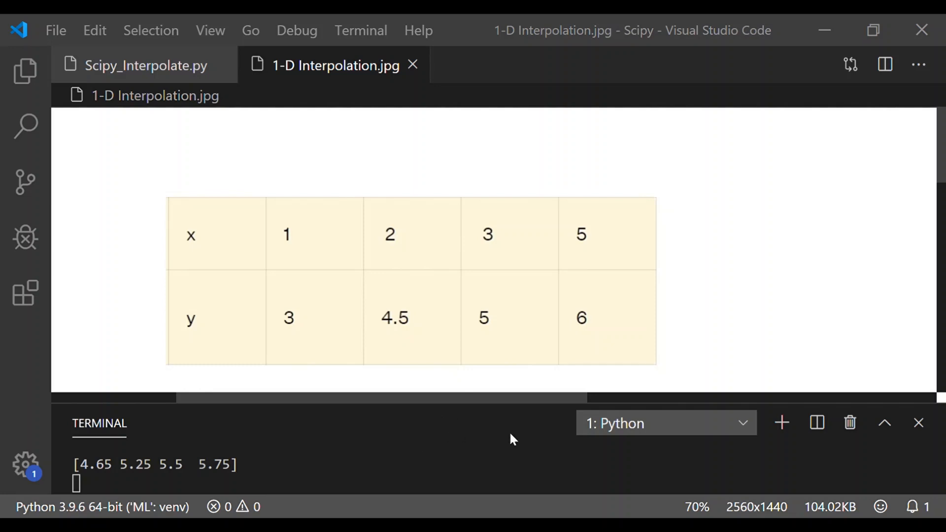
mouse_move(619, 145)
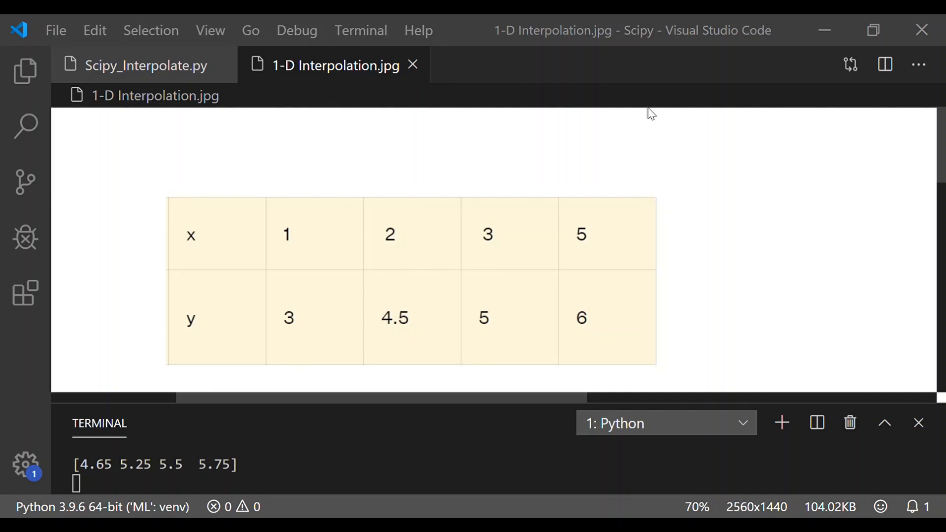
mouse_move(385, 93)
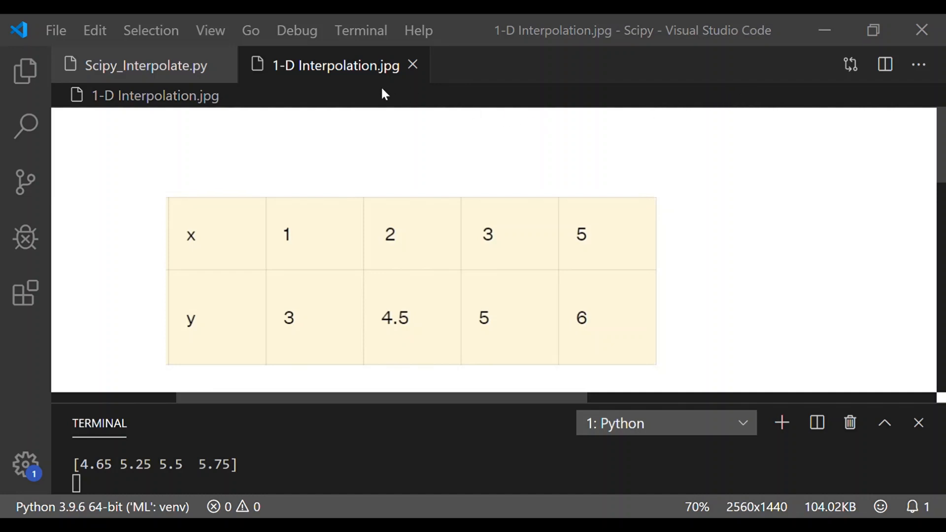
mouse_move(344, 267)
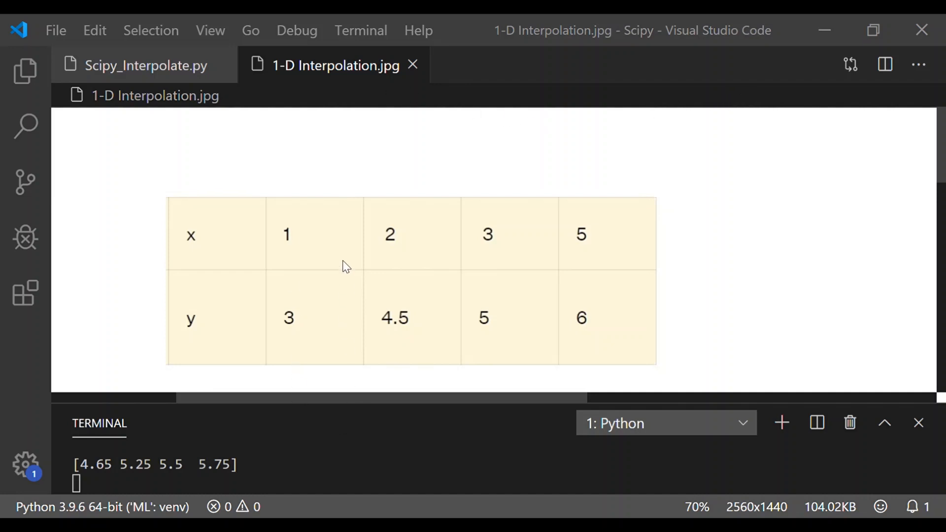
mouse_move(510, 419)
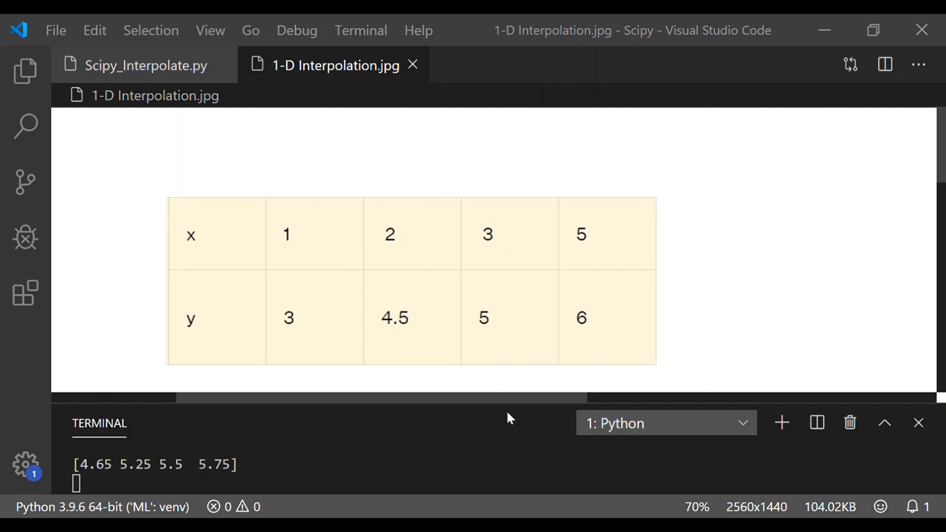
click(145, 65)
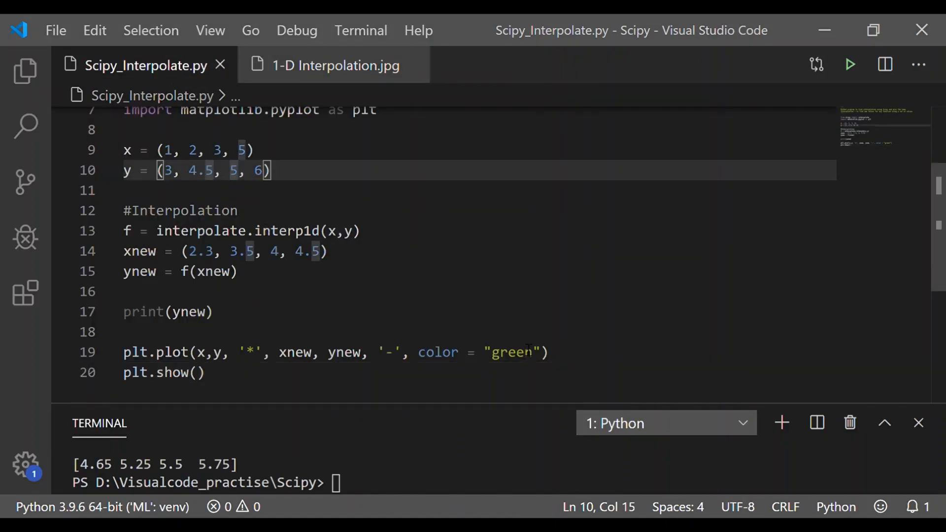
Change y to (3, 4.5, 5.5, 6) and rerun, printing [4.8 5.625 5.75 5.875]
text(.5)
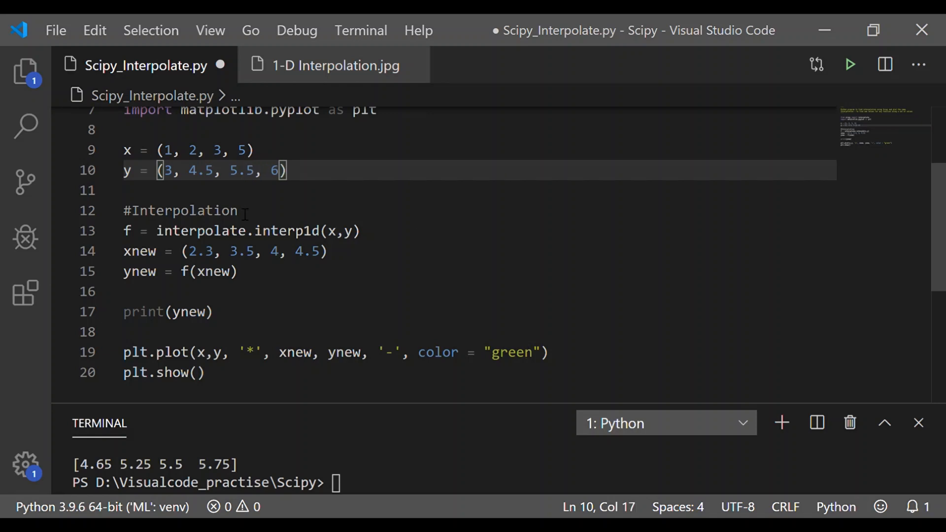
mouse_move(256, 190)
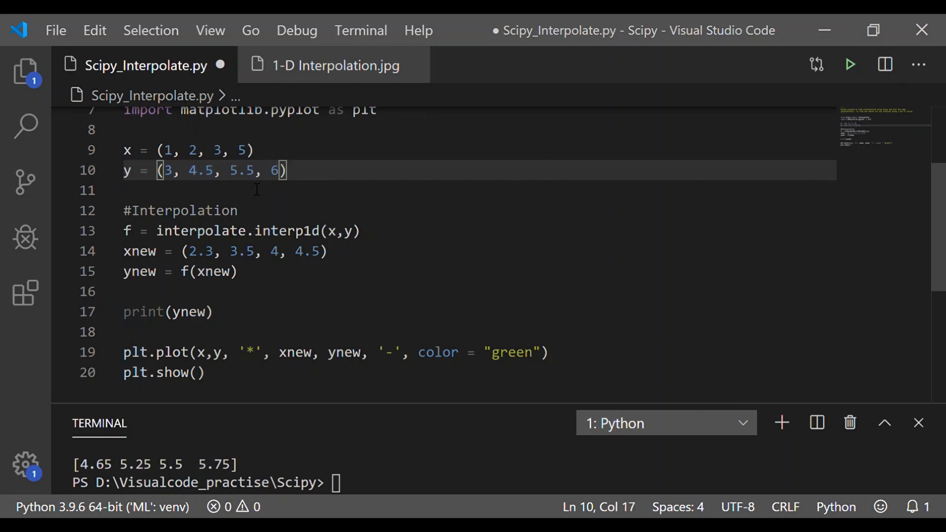
mouse_move(851, 65)
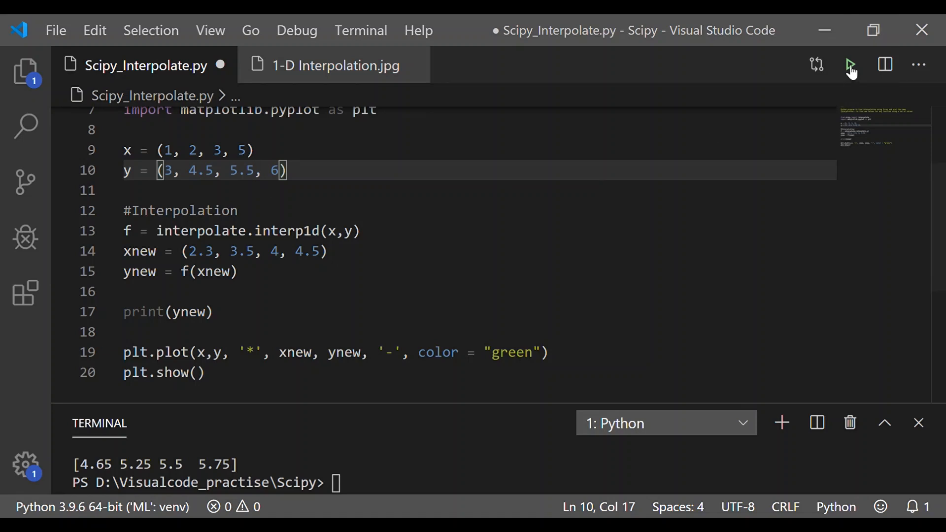
click(850, 64)
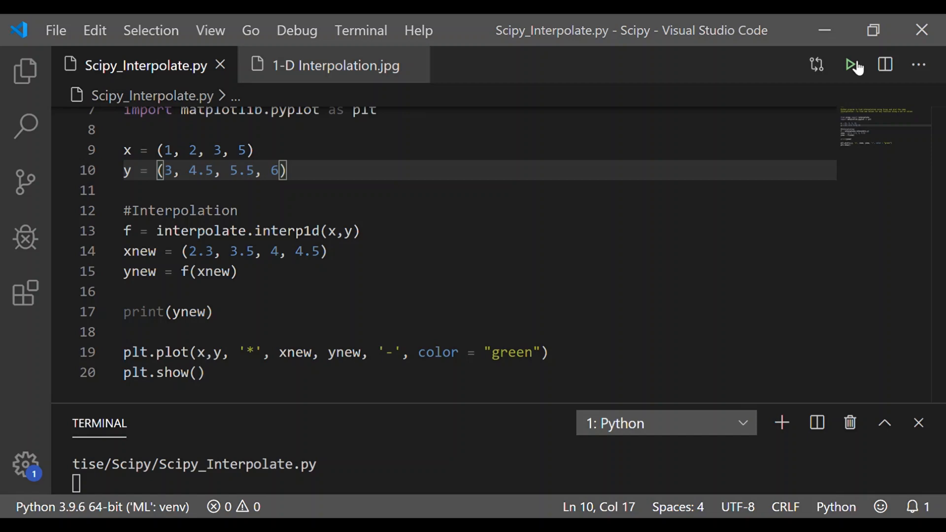
click(850, 64)
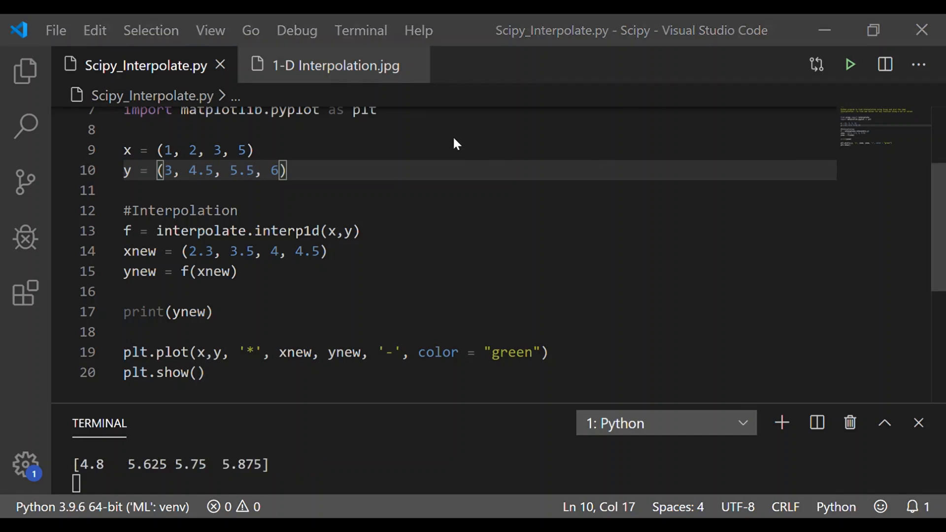